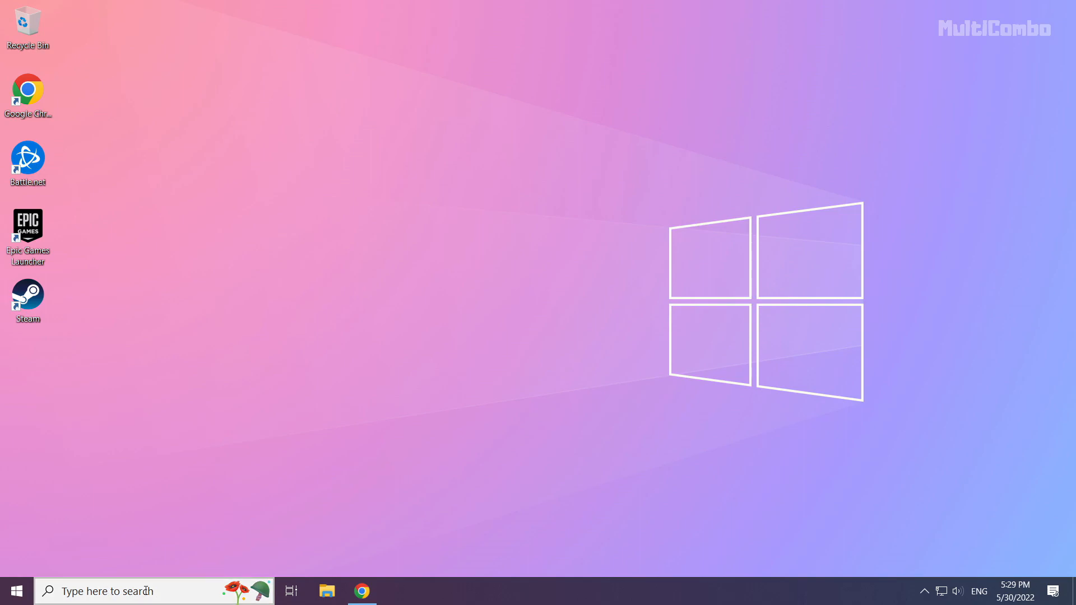
Open Device Manager from the taskbar search results.
click(110, 590)
text(device manager)
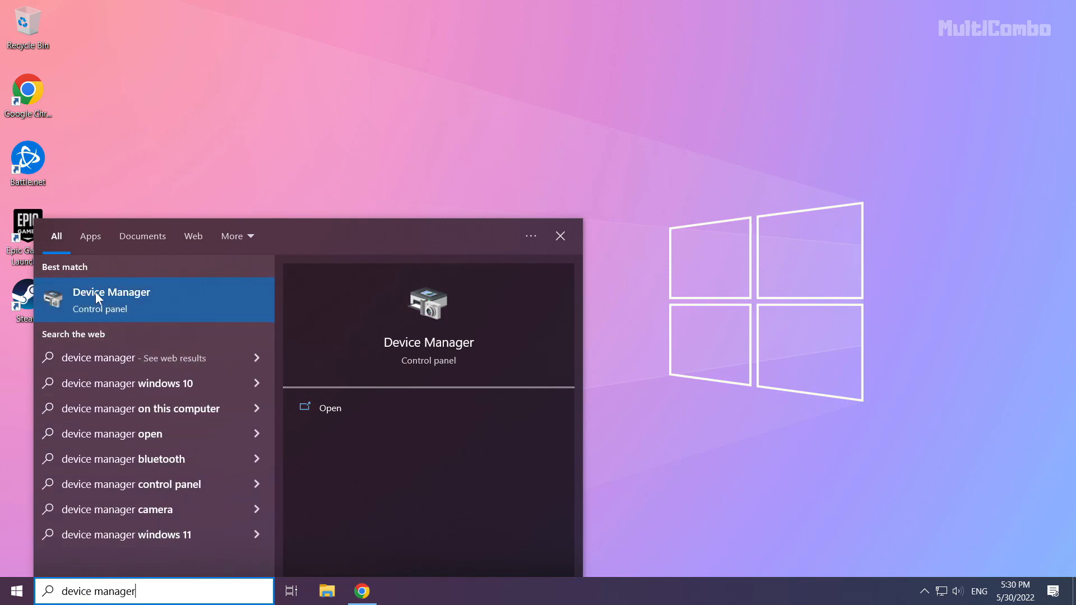
mouse_move(139, 303)
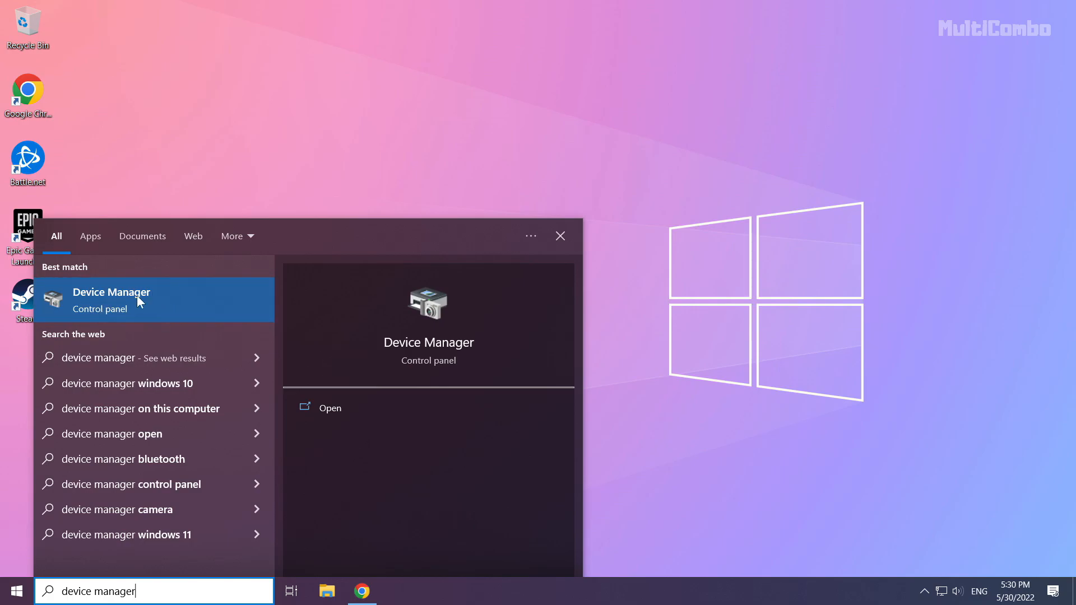
click(110, 300)
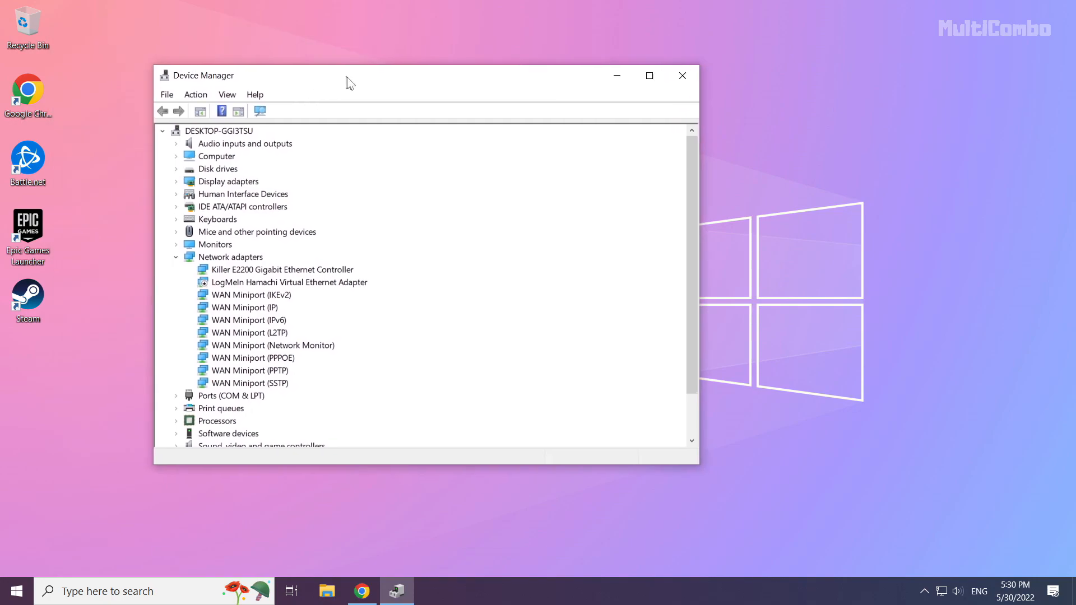
Search automatically for a newer NVIDIA GeForce GTX 1050 Ti driver; the best one is already installed.
drag(347, 82, 450, 109)
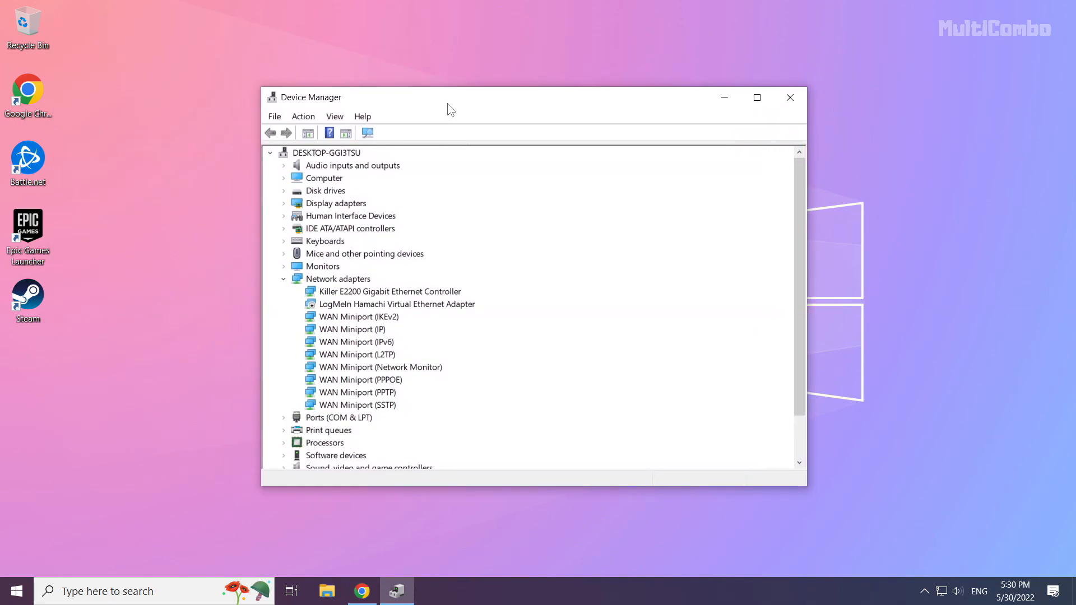
click(336, 203)
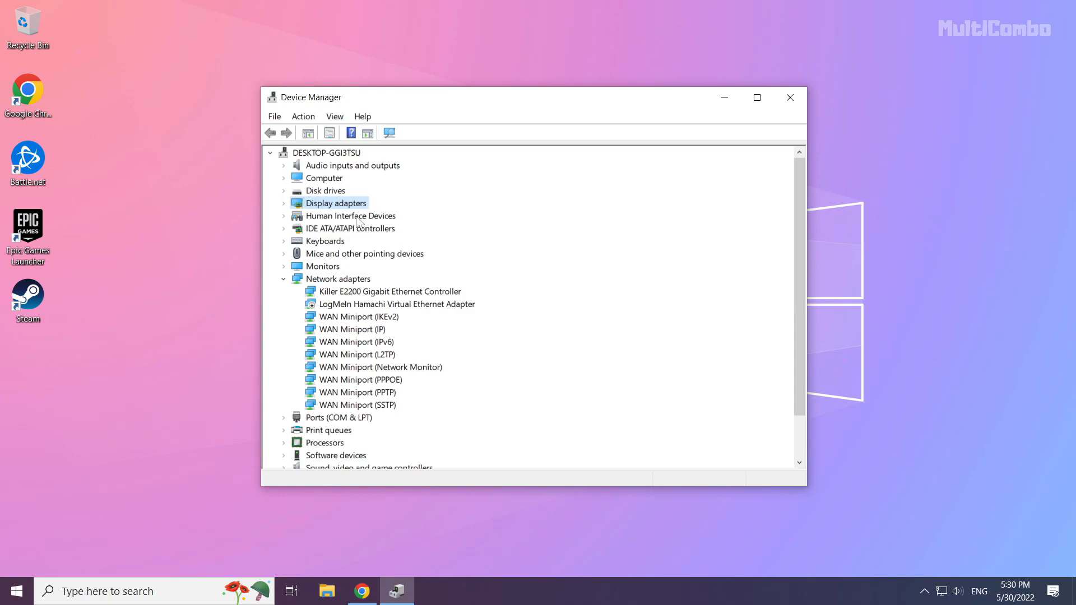
mouse_move(286, 210)
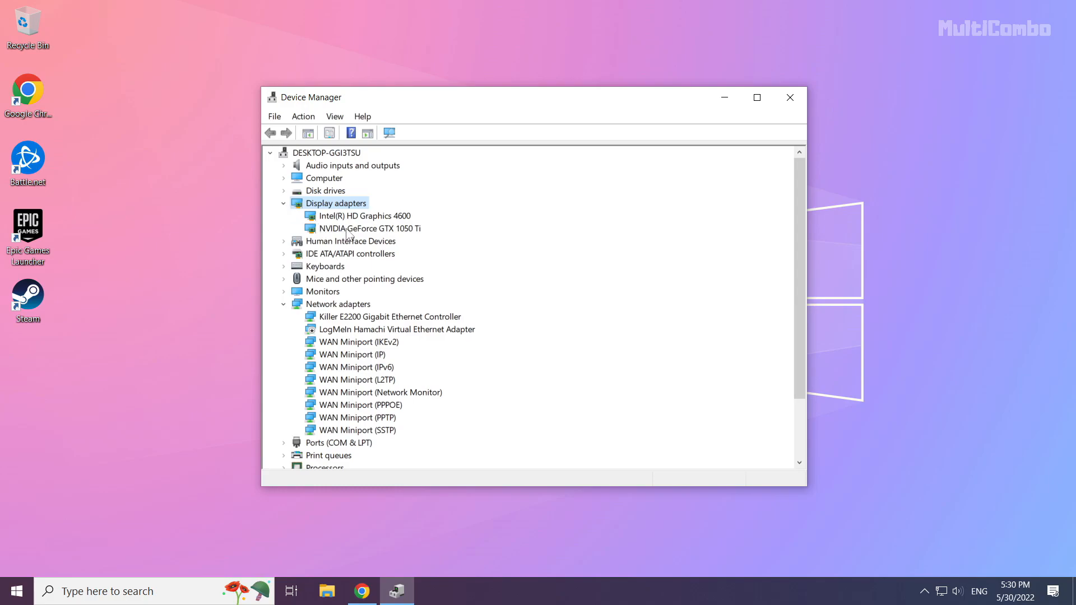
click(367, 228)
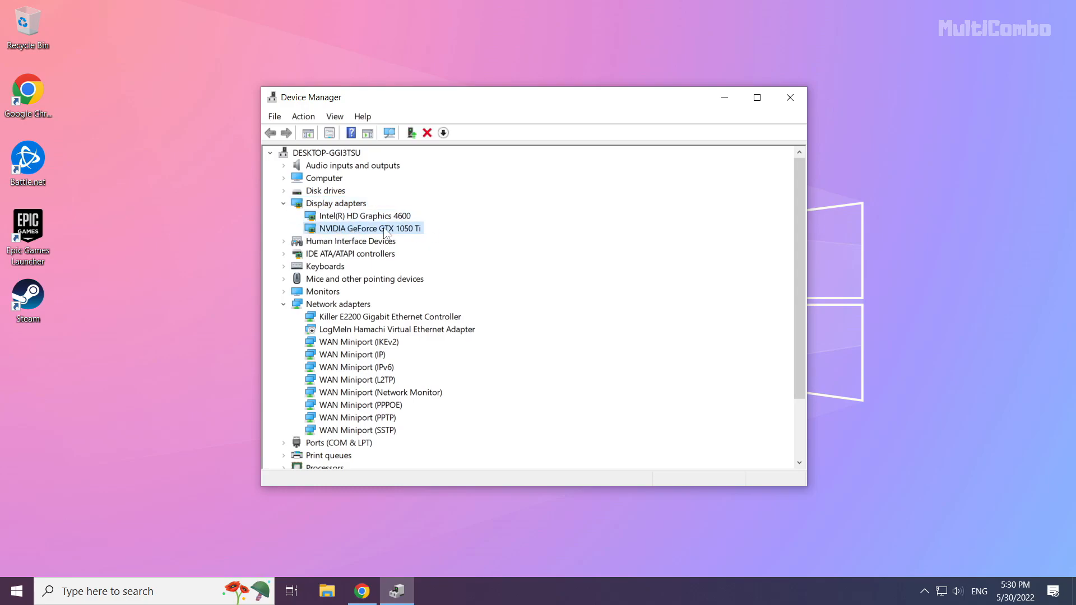
right_click(363, 228)
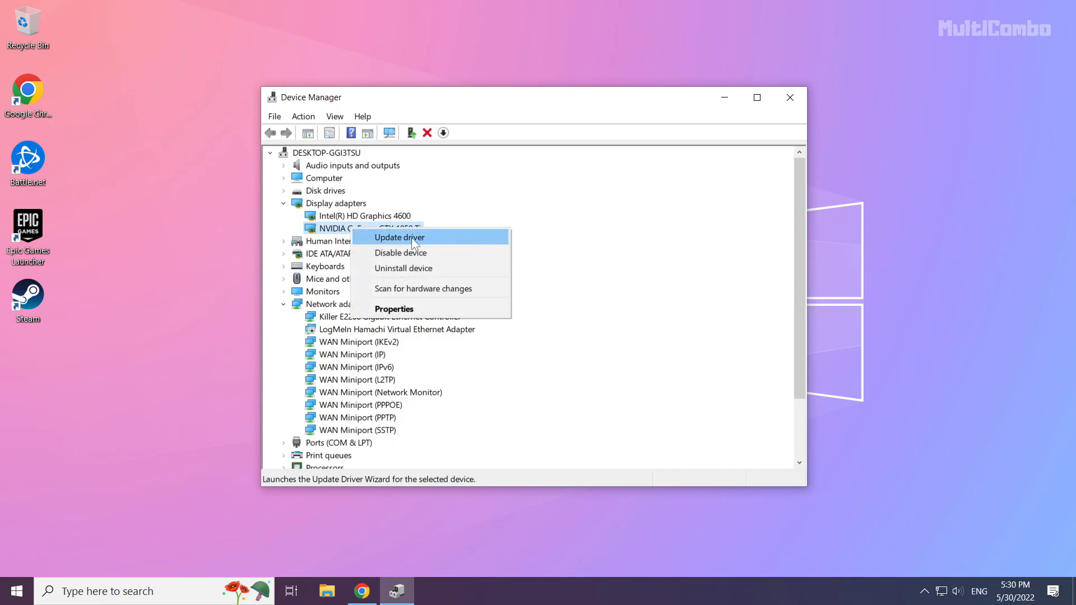
click(399, 237)
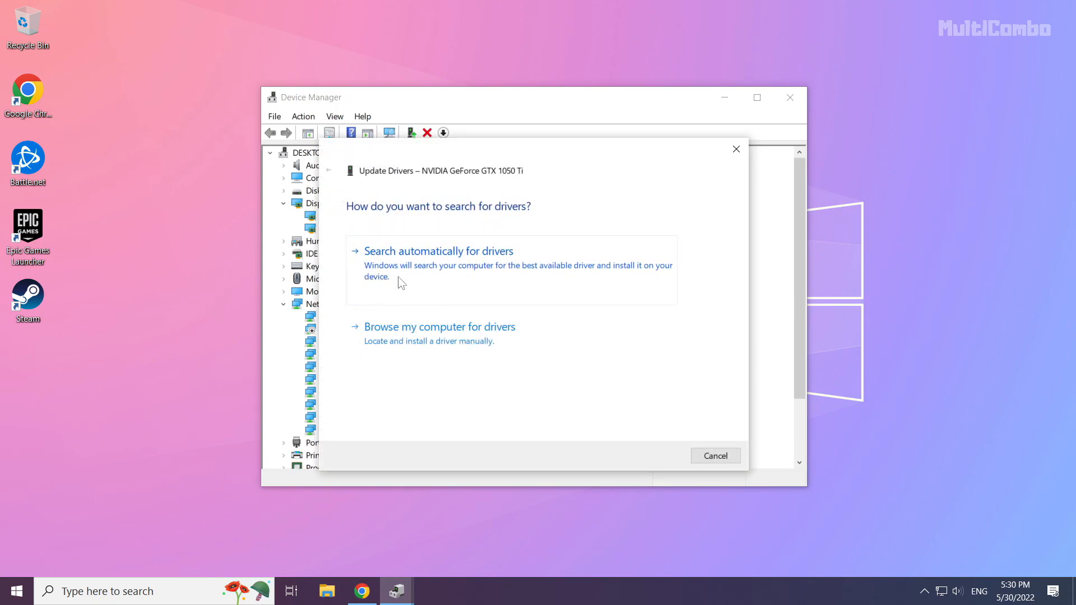
click(438, 251)
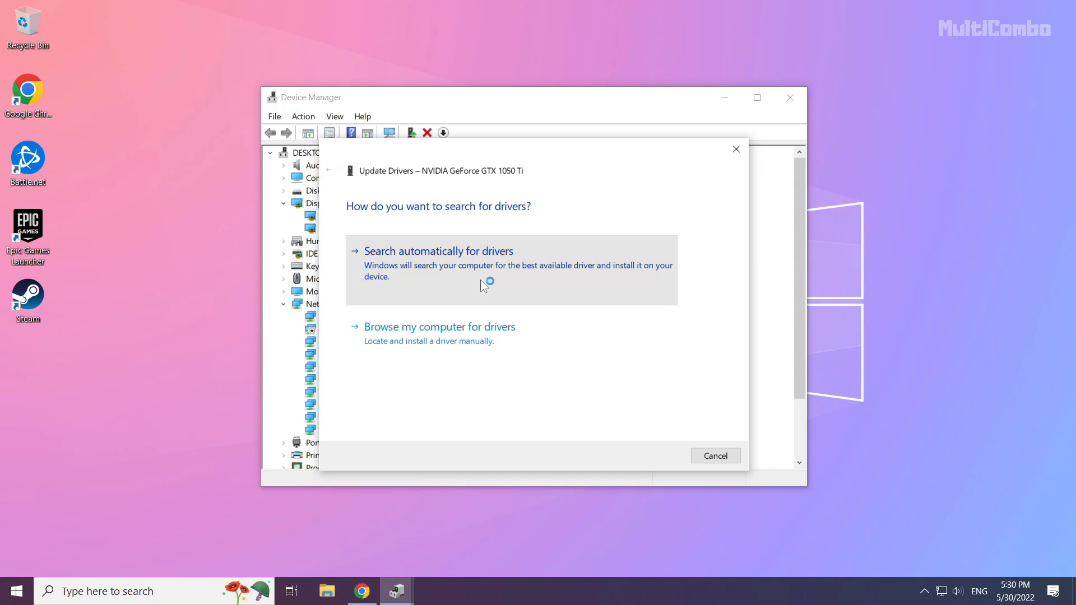
click(438, 251)
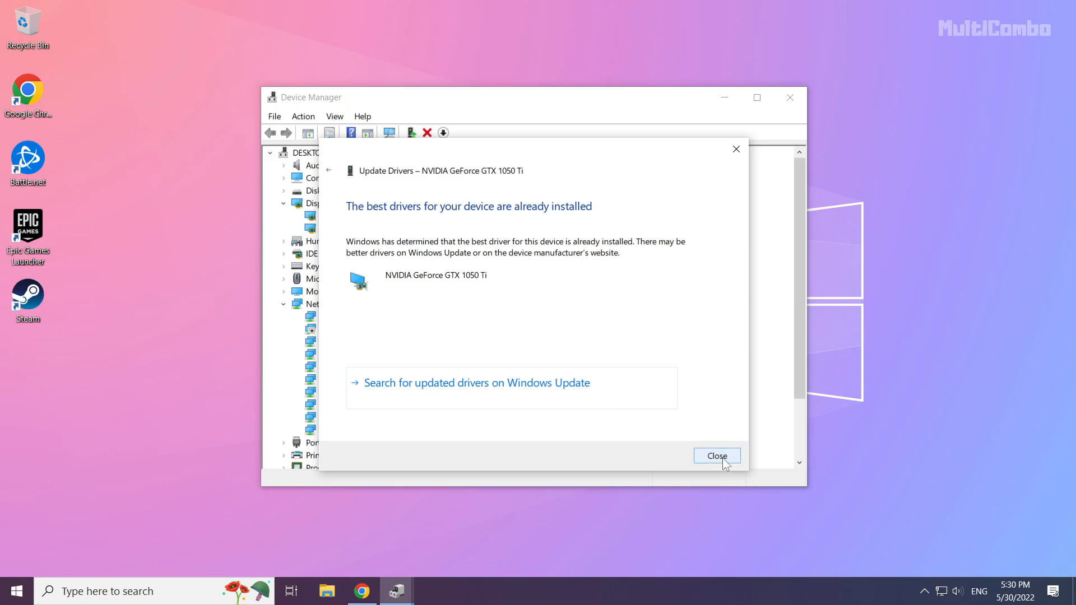
click(717, 455)
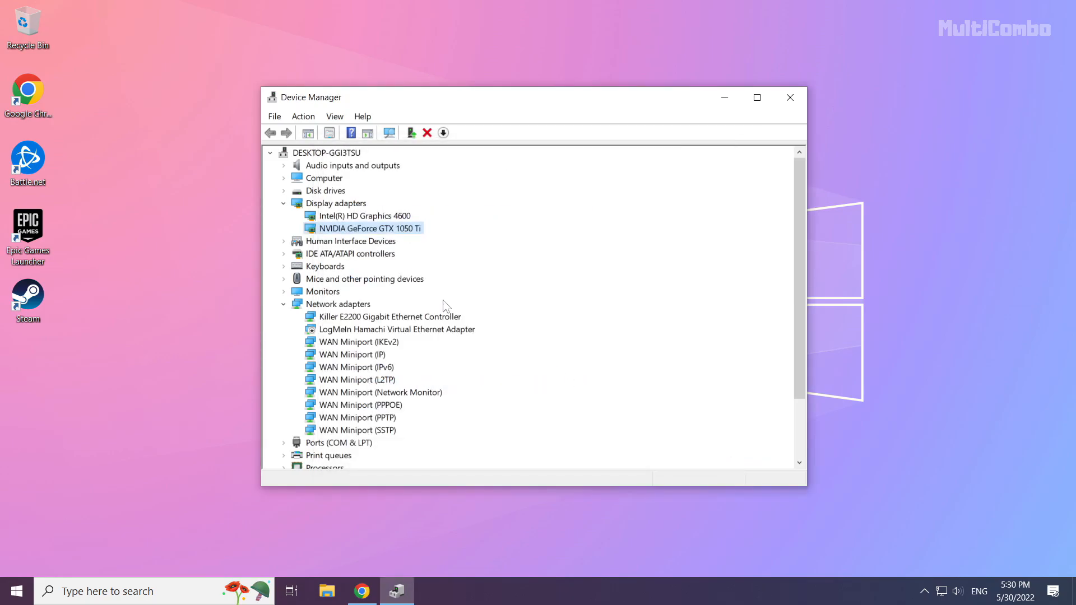
Auto-search for a newer Intel HD Graphics 4600 driver, then close Device Manager.
click(365, 215)
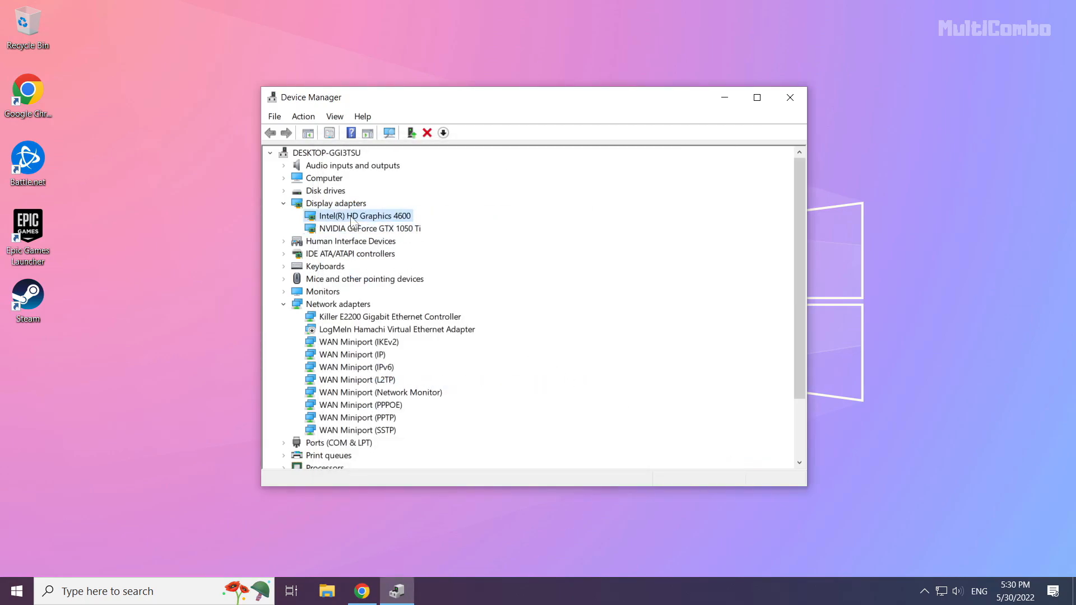
right_click(364, 215)
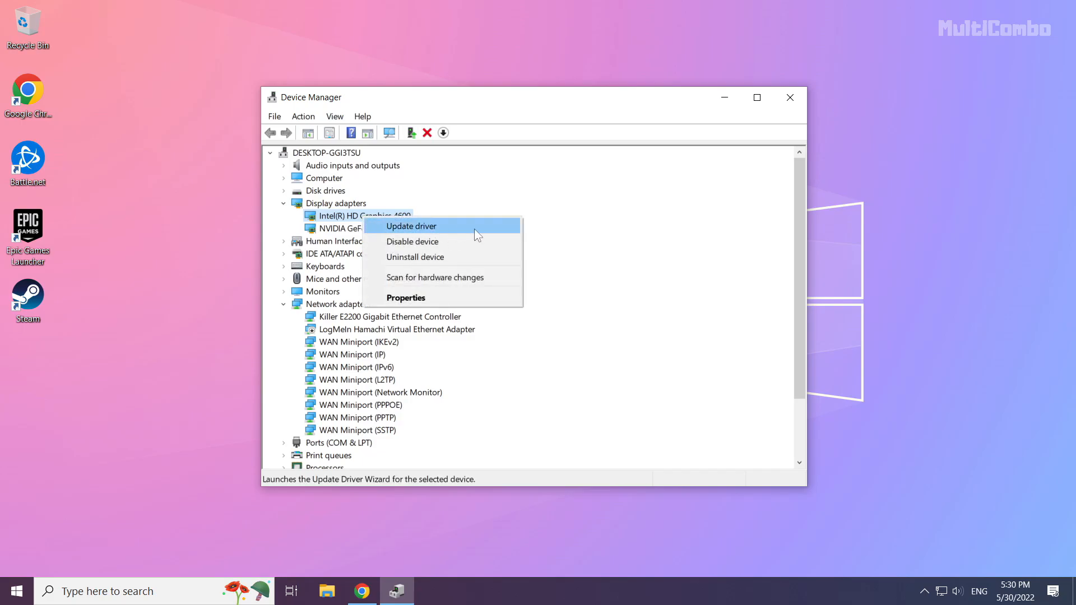
mouse_move(453, 234)
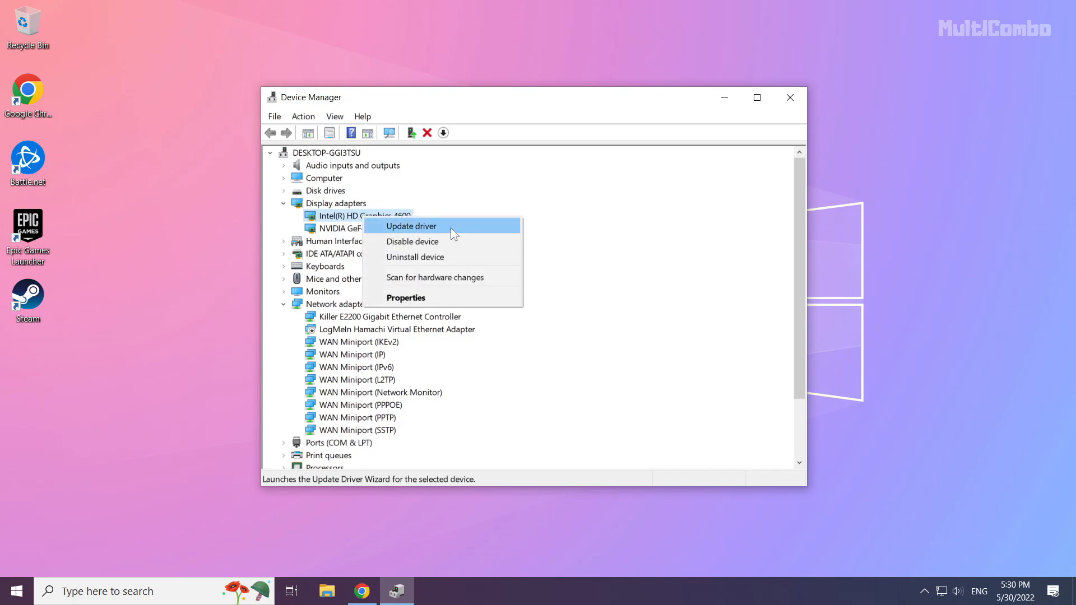
click(411, 226)
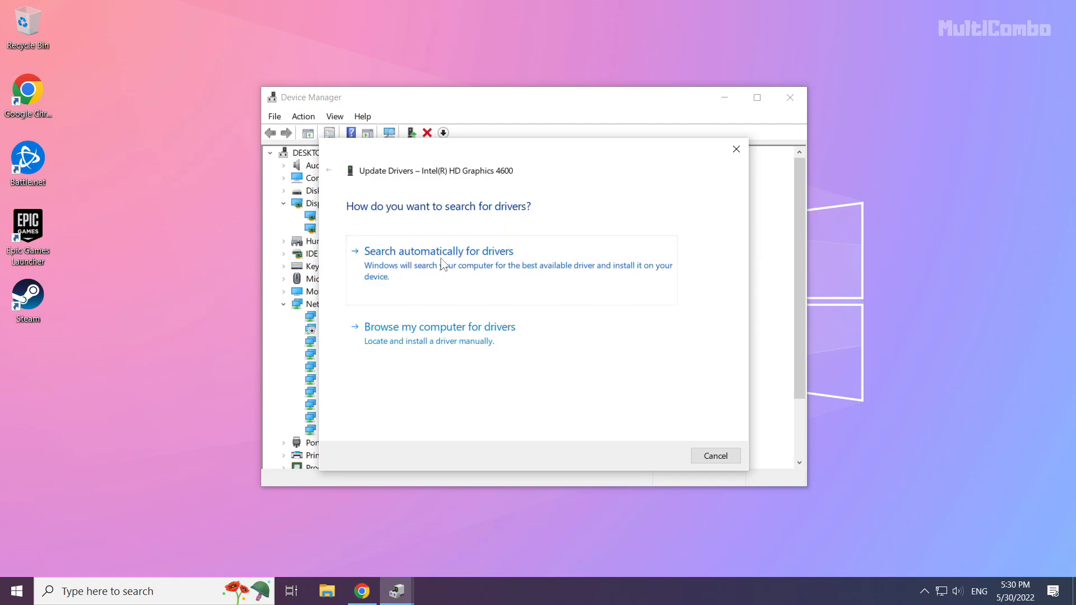
click(438, 251)
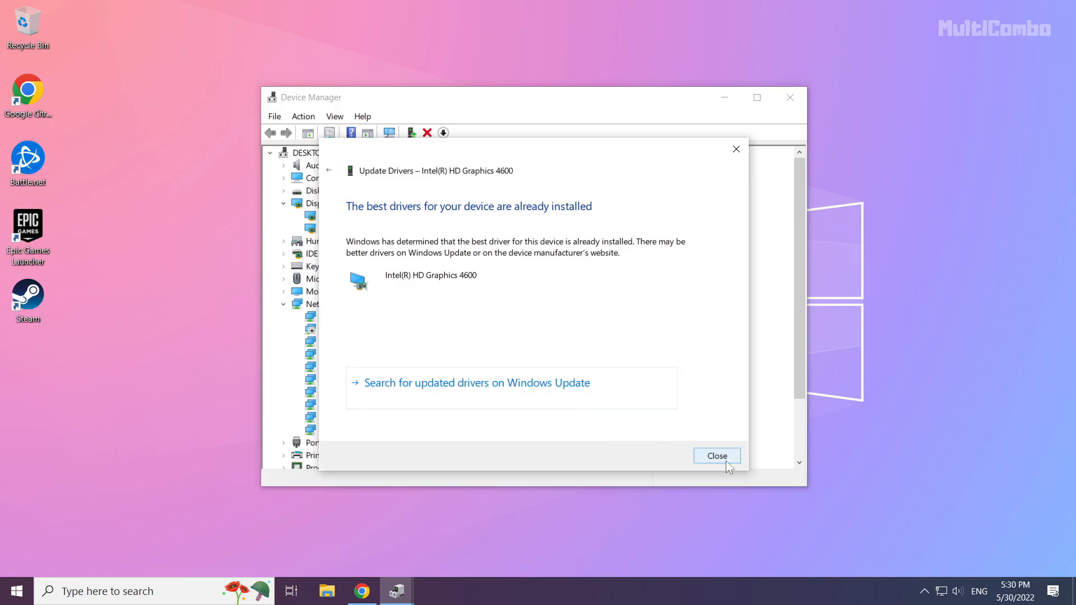
click(716, 455)
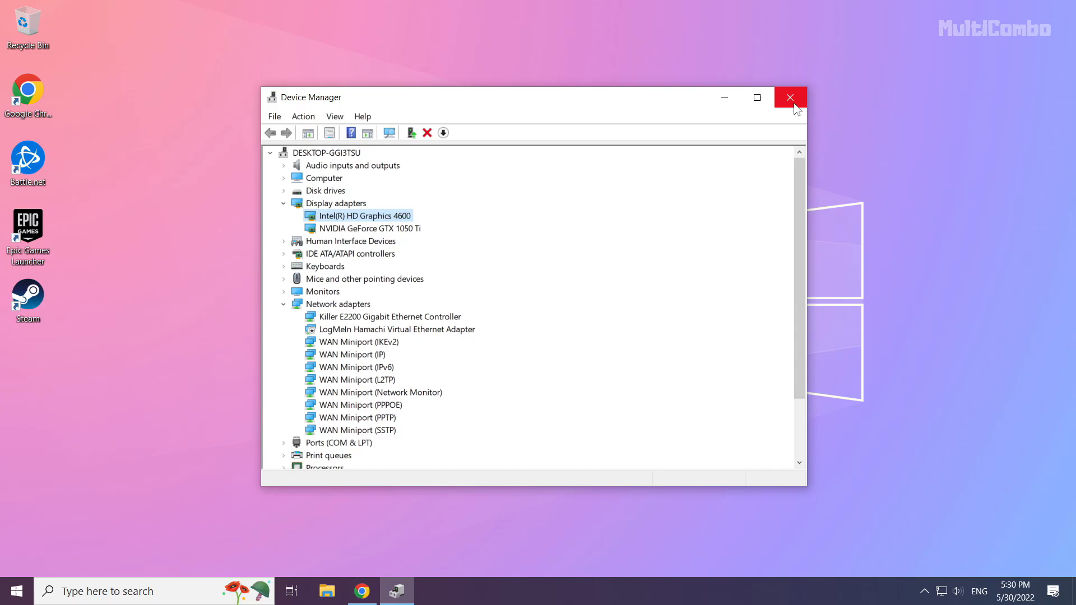
mouse_move(790, 98)
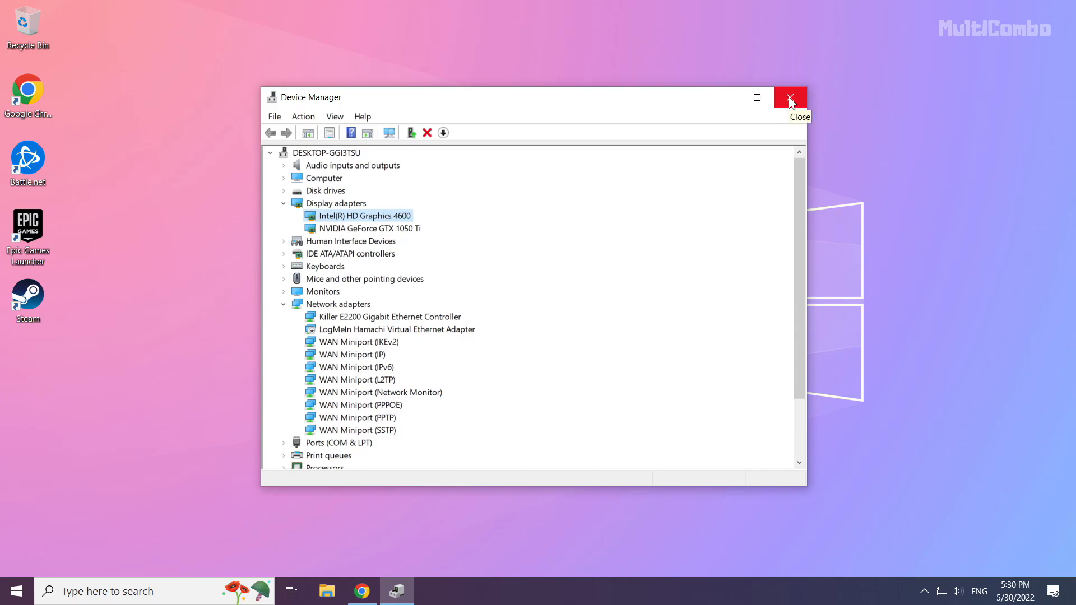
click(790, 97)
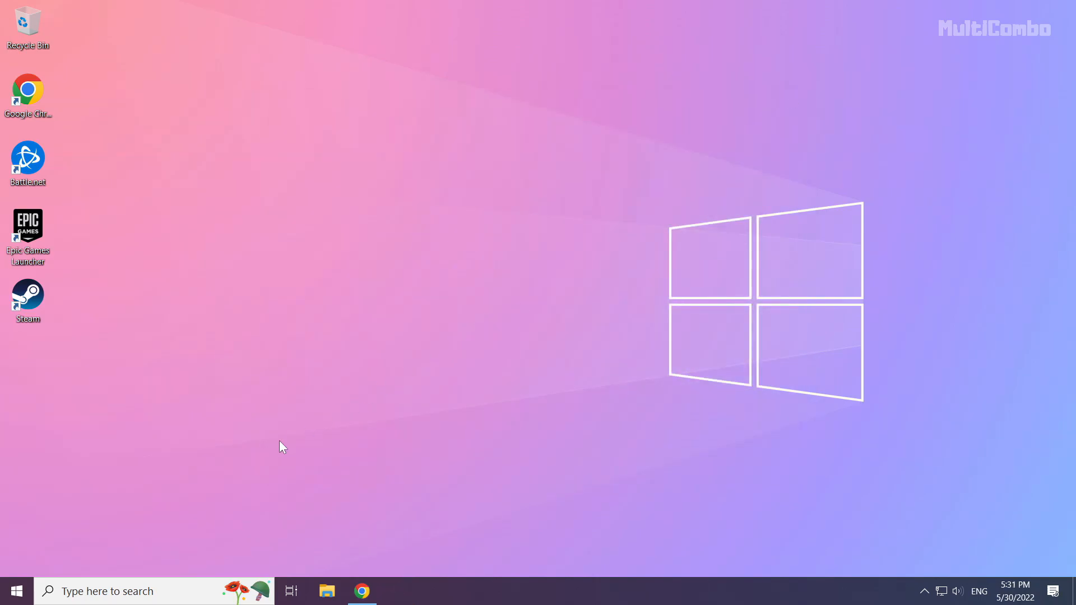
mouse_move(116, 592)
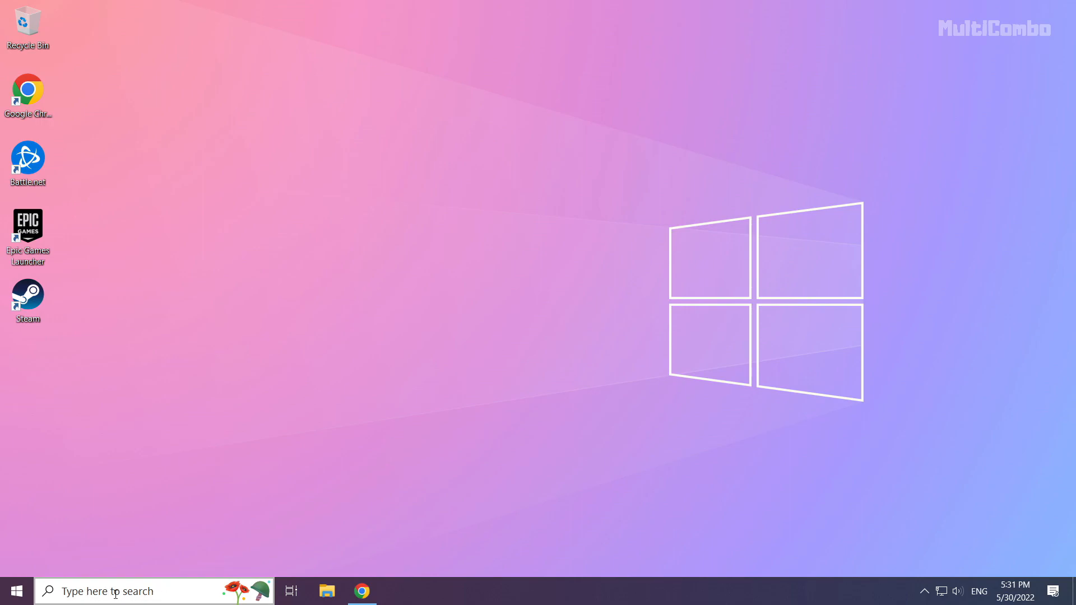
Search Windows for 'update' to bring up Check for updates.
click(138, 591)
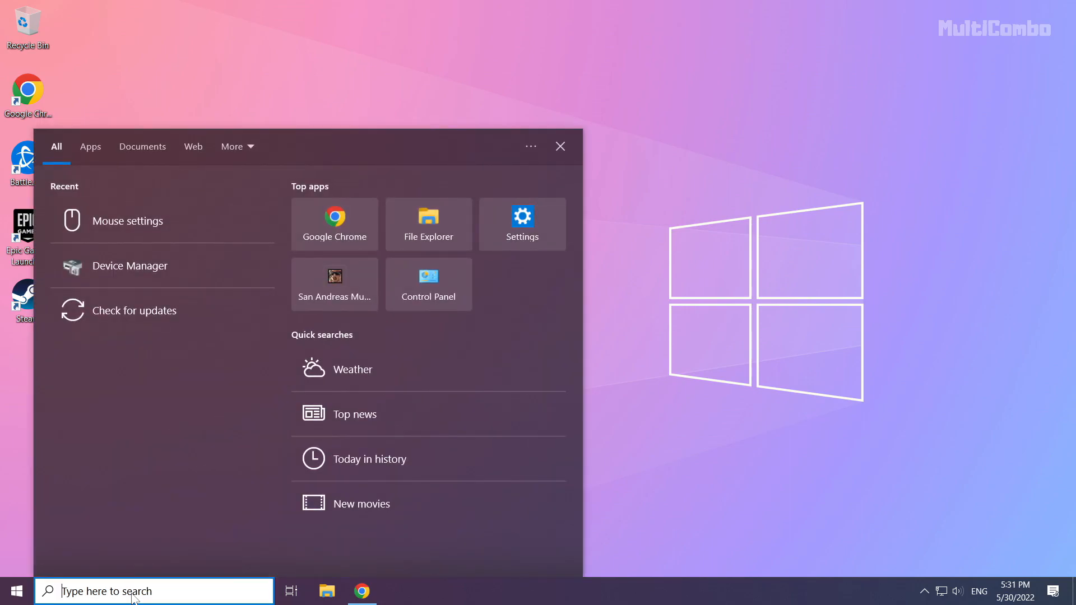
text(update)
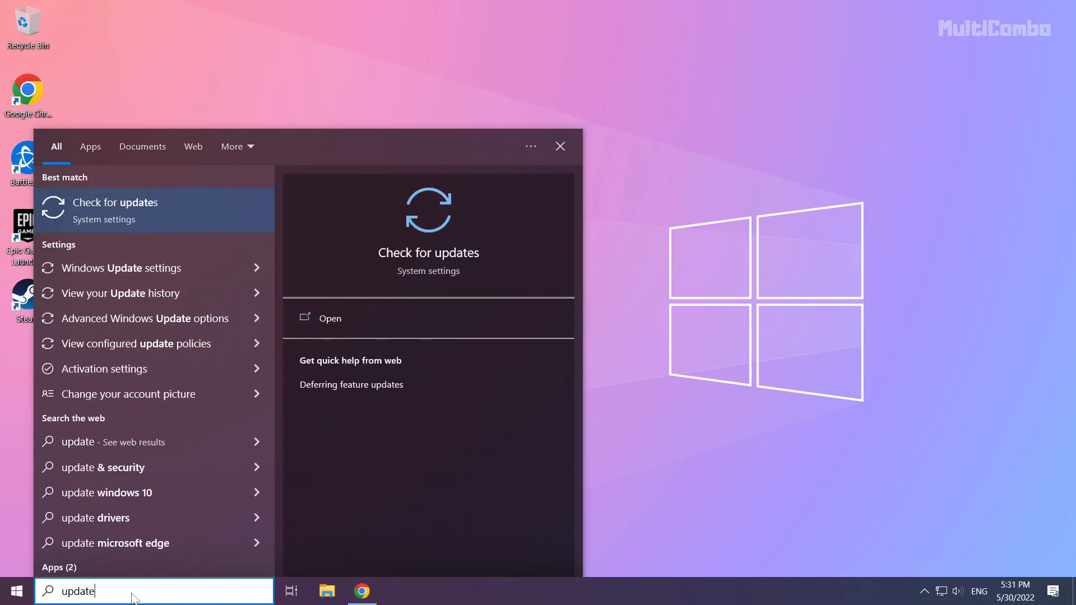
mouse_move(209, 203)
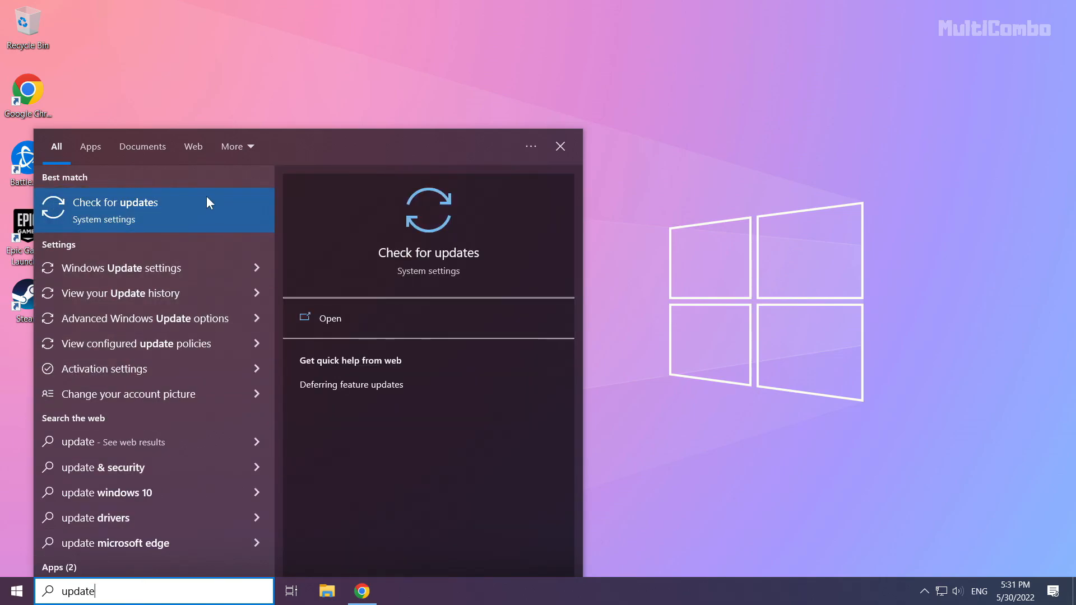
mouse_move(88, 220)
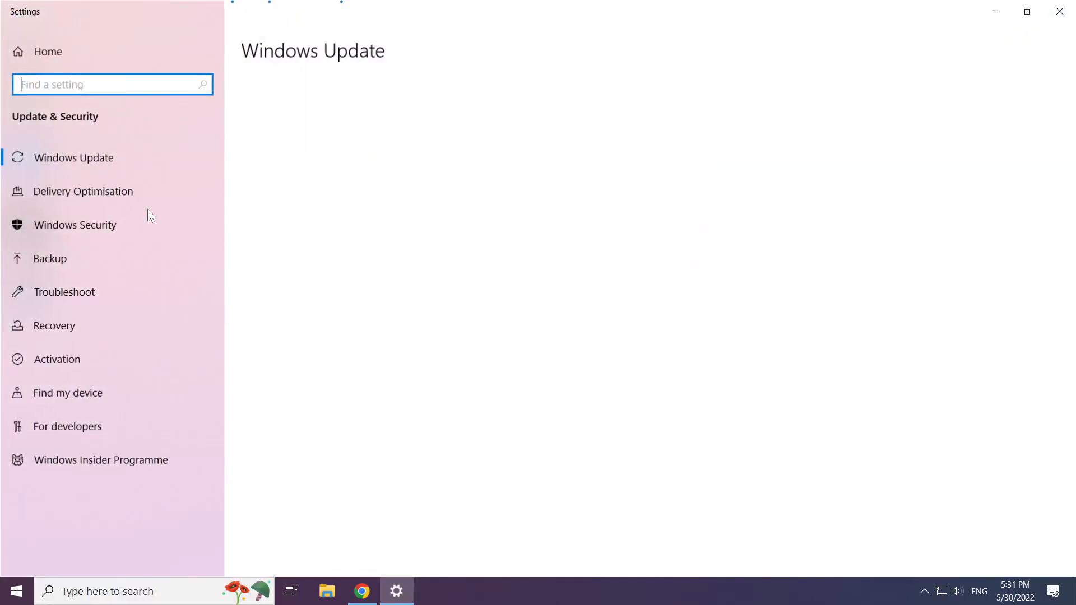
Run a fresh Windows Update check showing up to date, then close Settings.
click(74, 157)
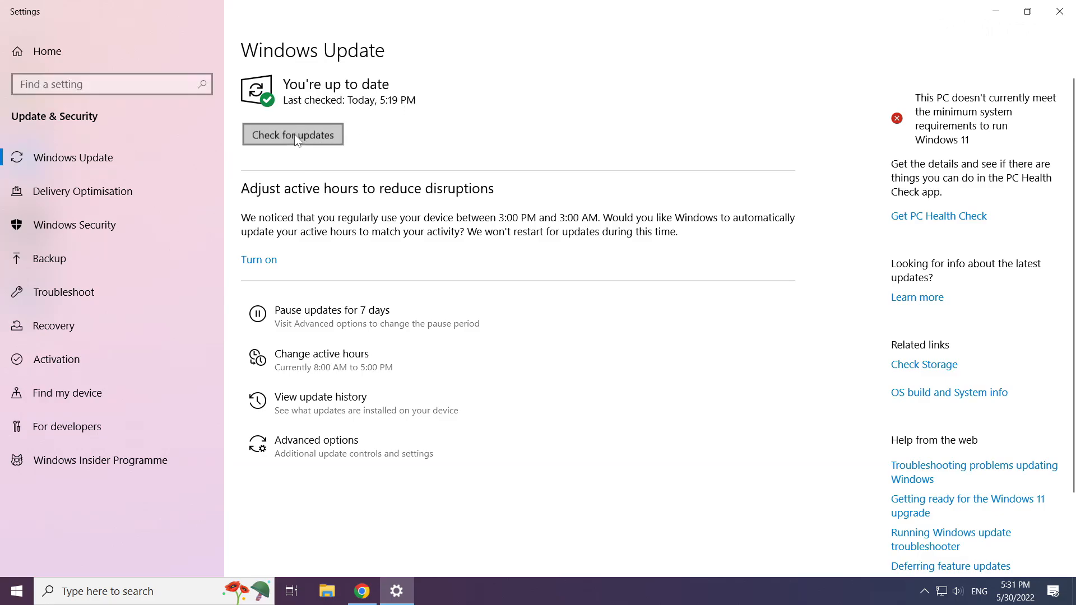
click(293, 134)
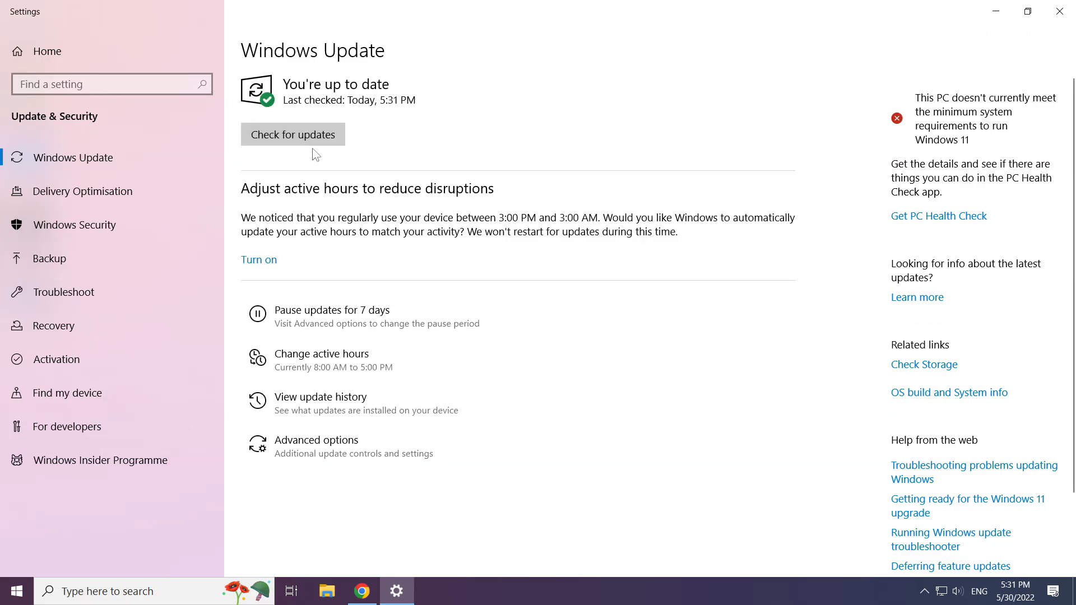
mouse_move(1061, 13)
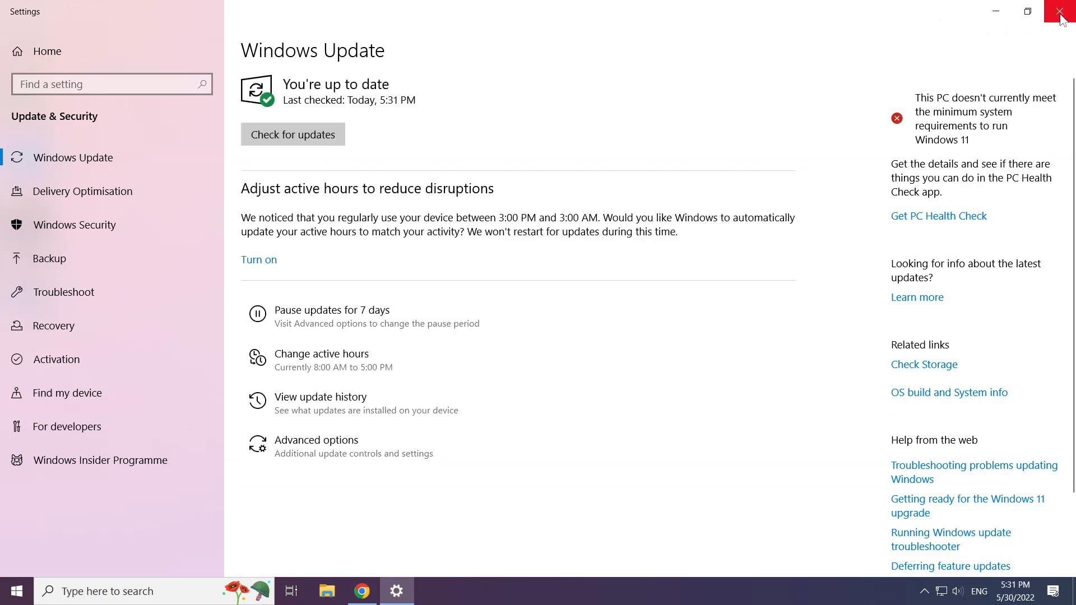
click(1063, 11)
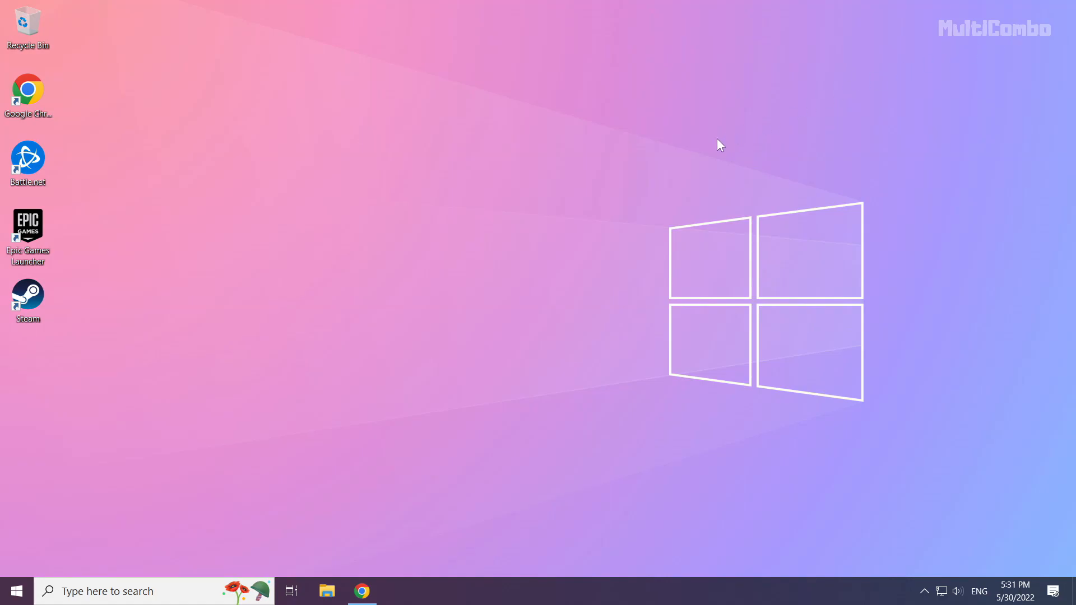
mouse_move(499, 311)
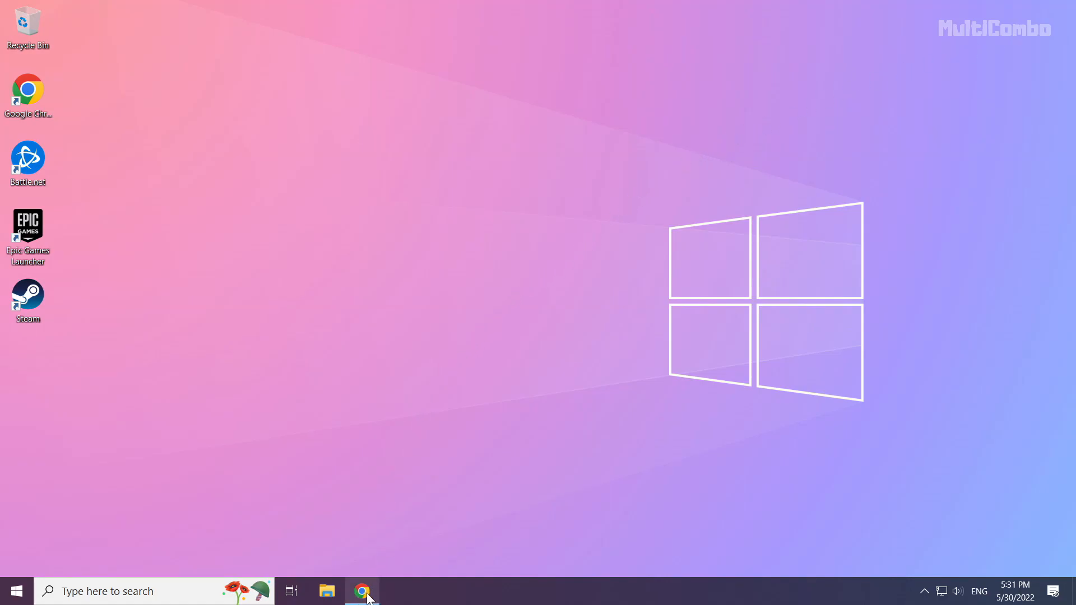
Download the DirectX End-User Runtime Web Installer in Chrome and open dxwebsetup (1).exe.
click(362, 591)
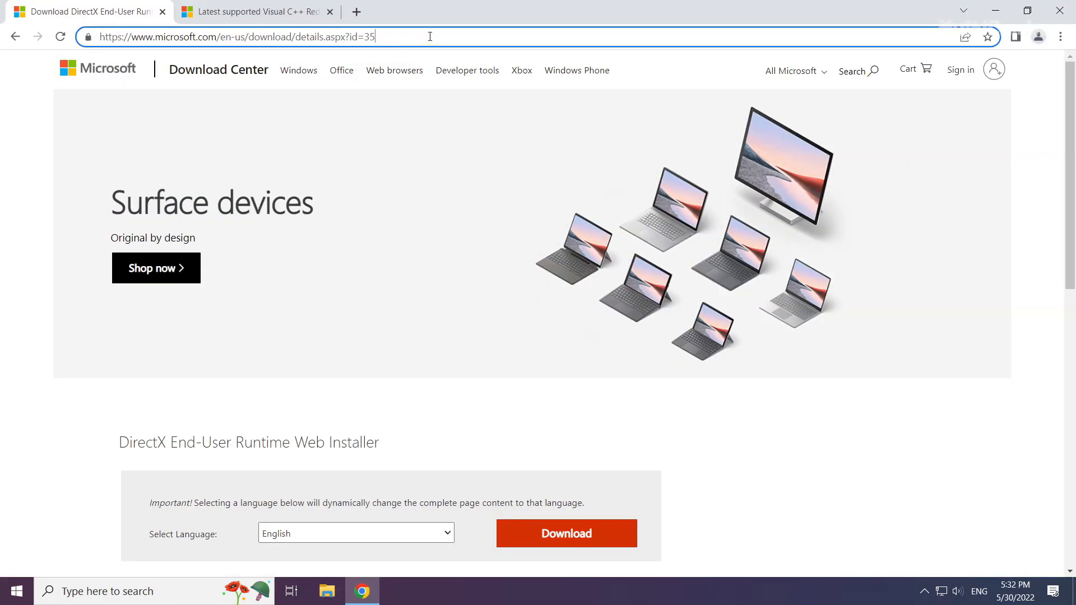
mouse_move(452, 34)
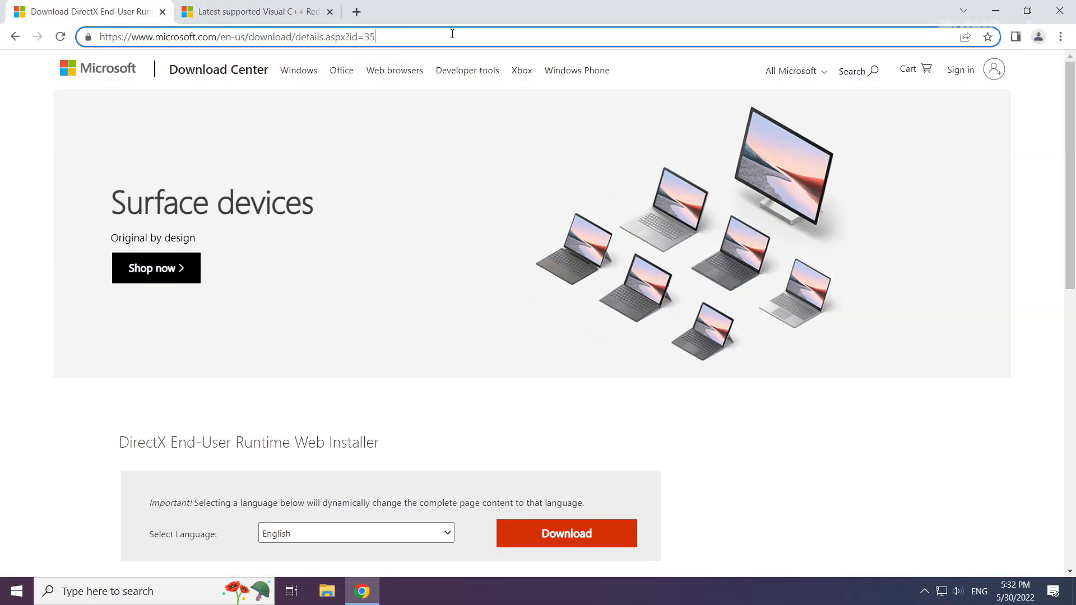
scroll(down, 3)
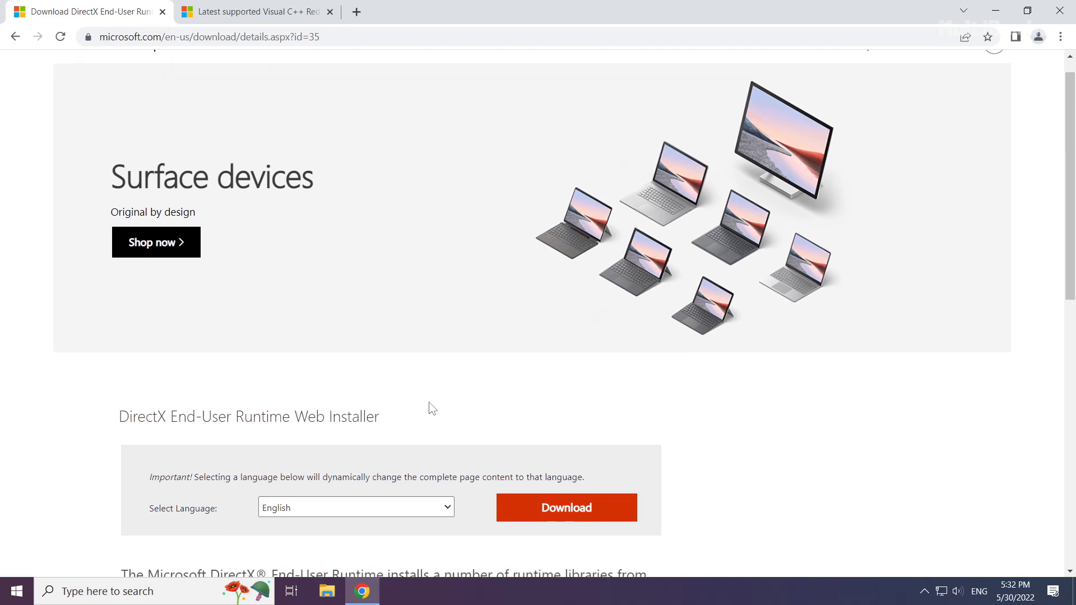
scroll(down, 3)
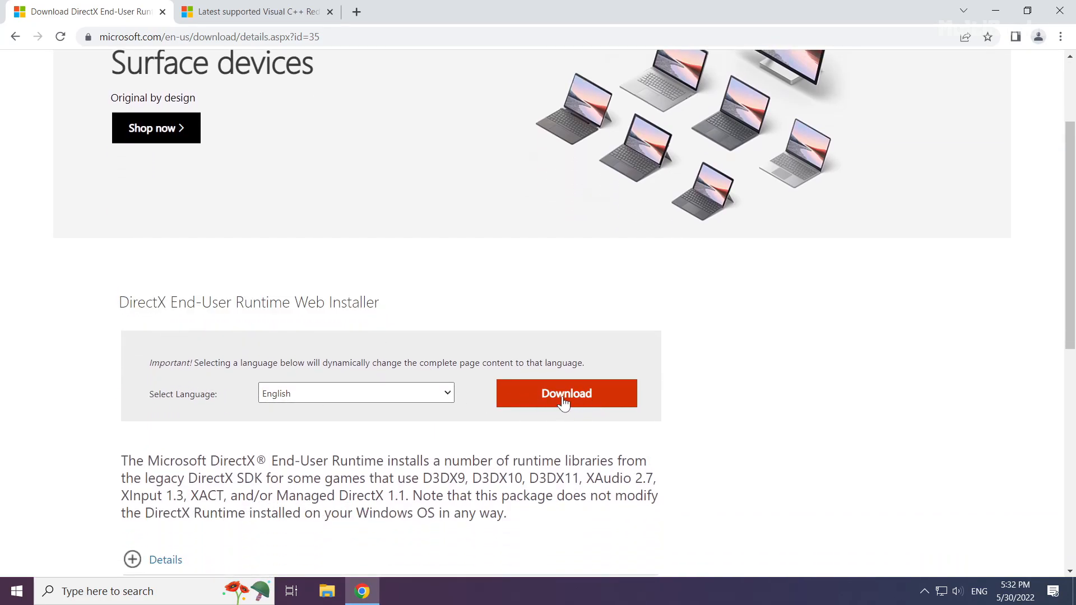
click(565, 394)
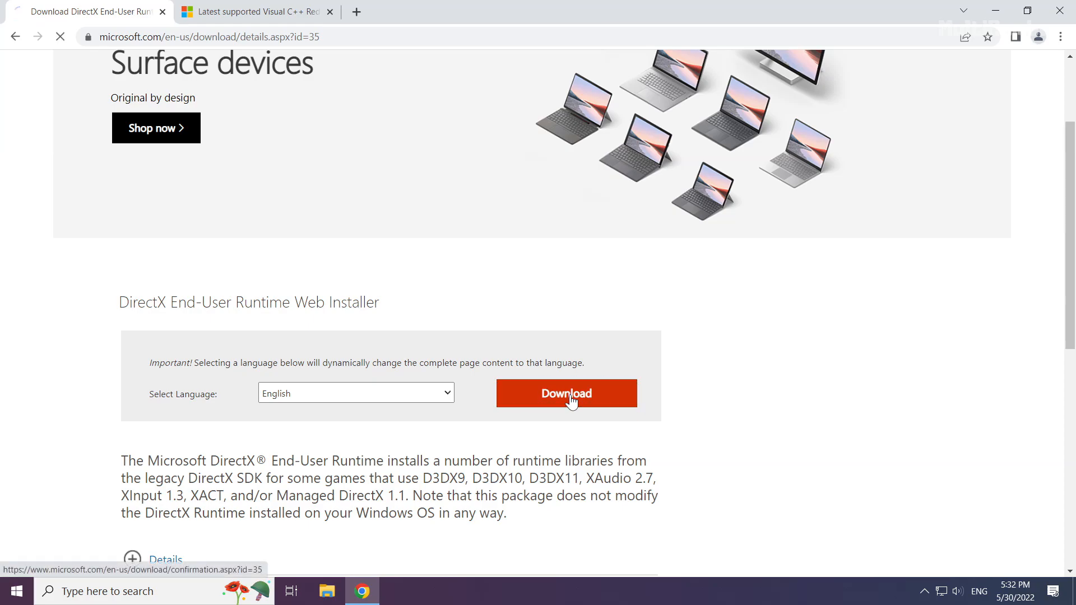
click(565, 393)
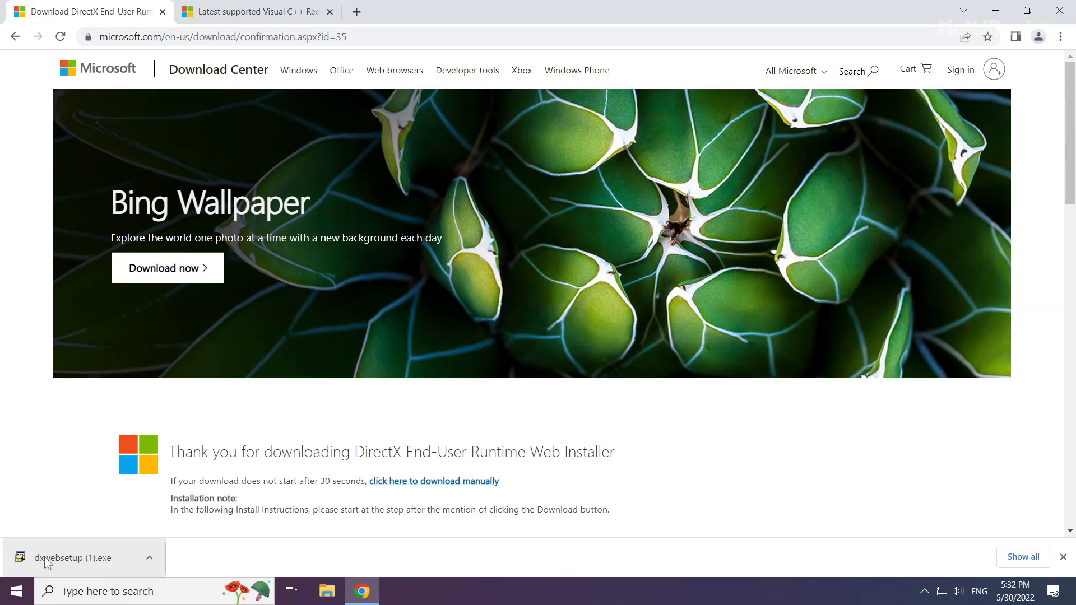
click(76, 557)
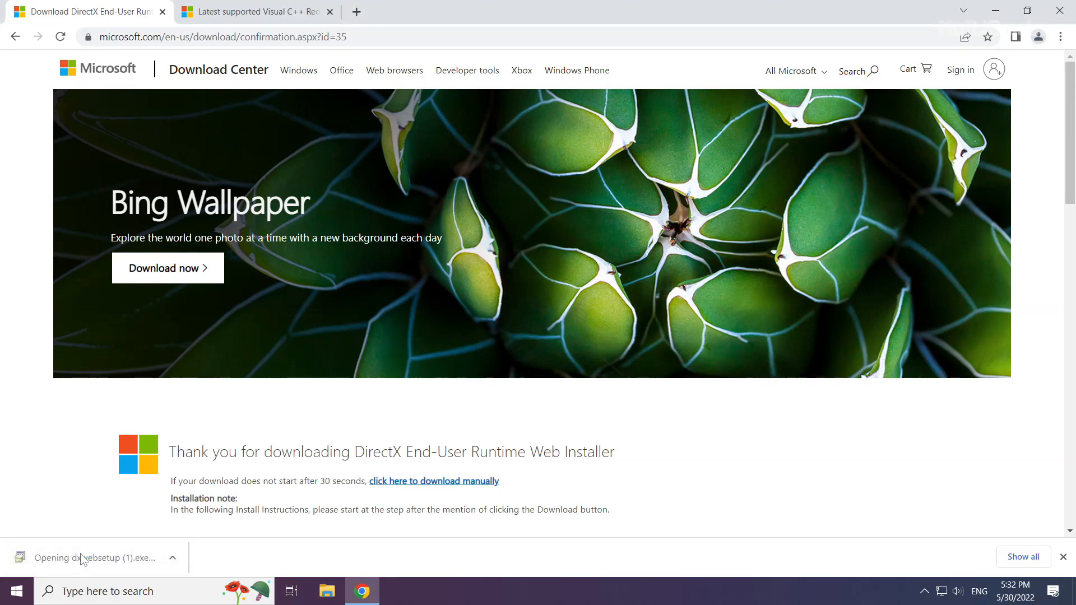
Run DirectX Setup with the agreement accepted and Bing Bar unticked, then finish.
click(91, 558)
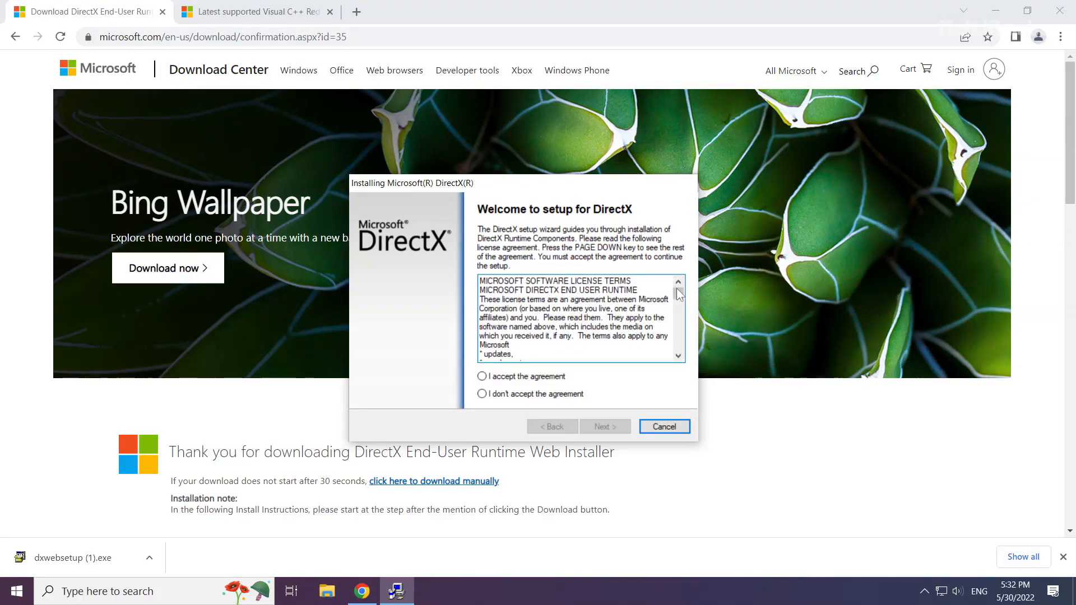
scroll(down, 3)
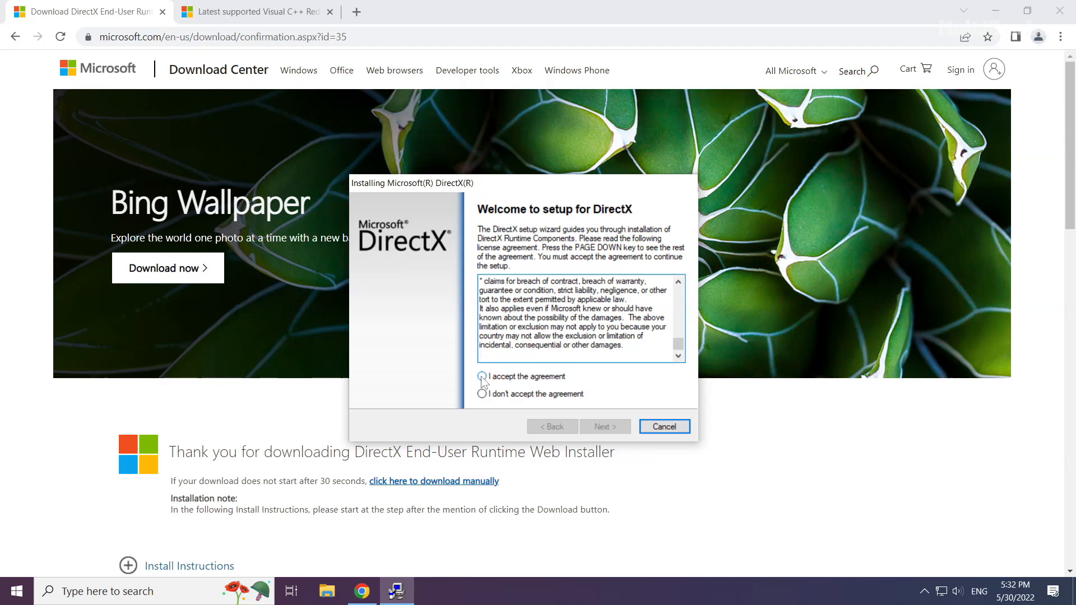
click(482, 376)
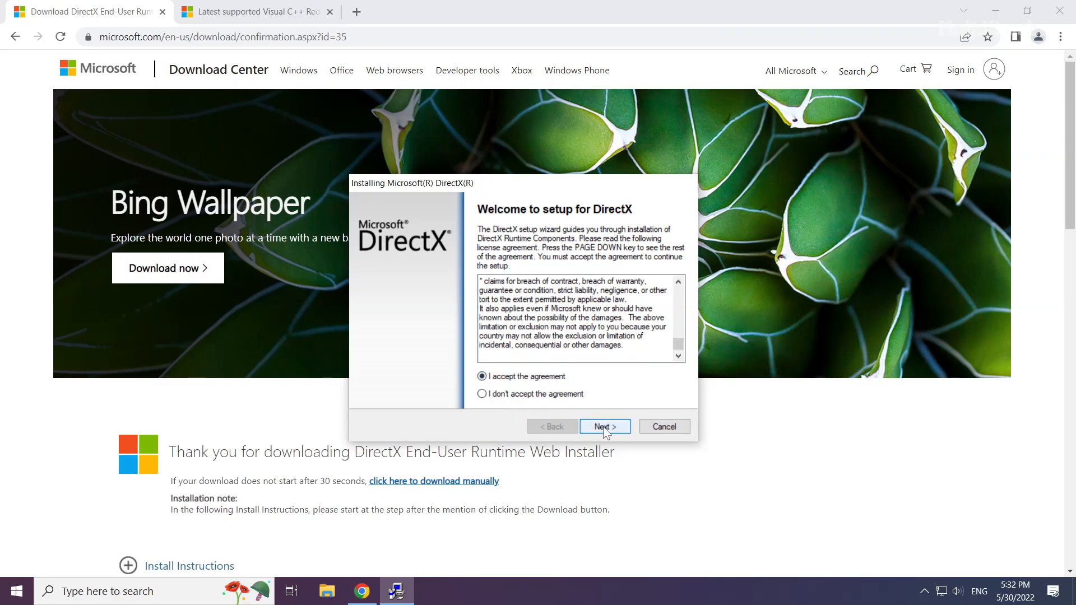
click(604, 426)
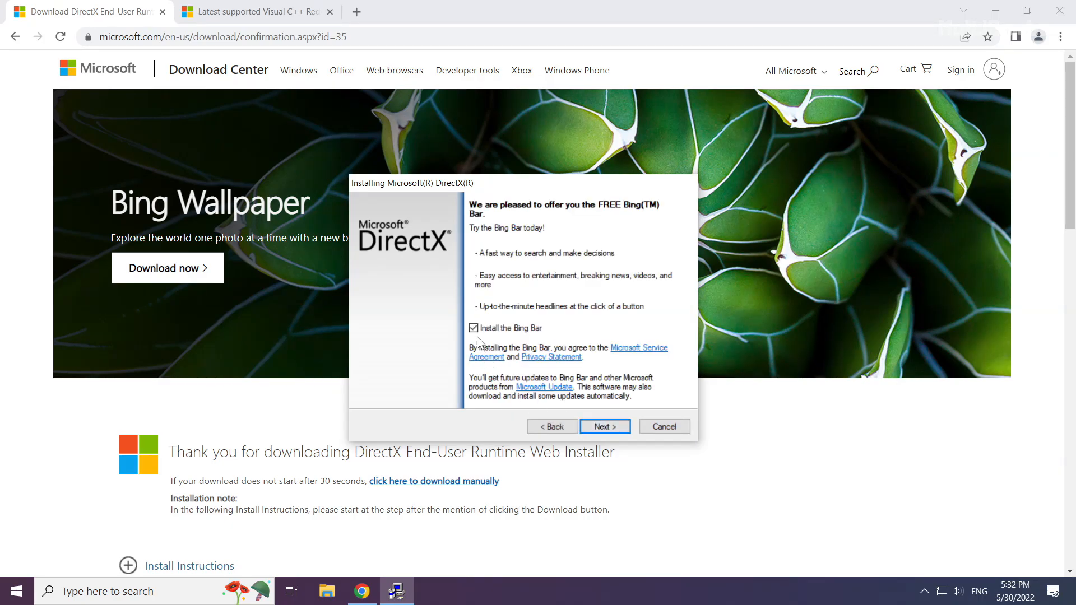
click(473, 328)
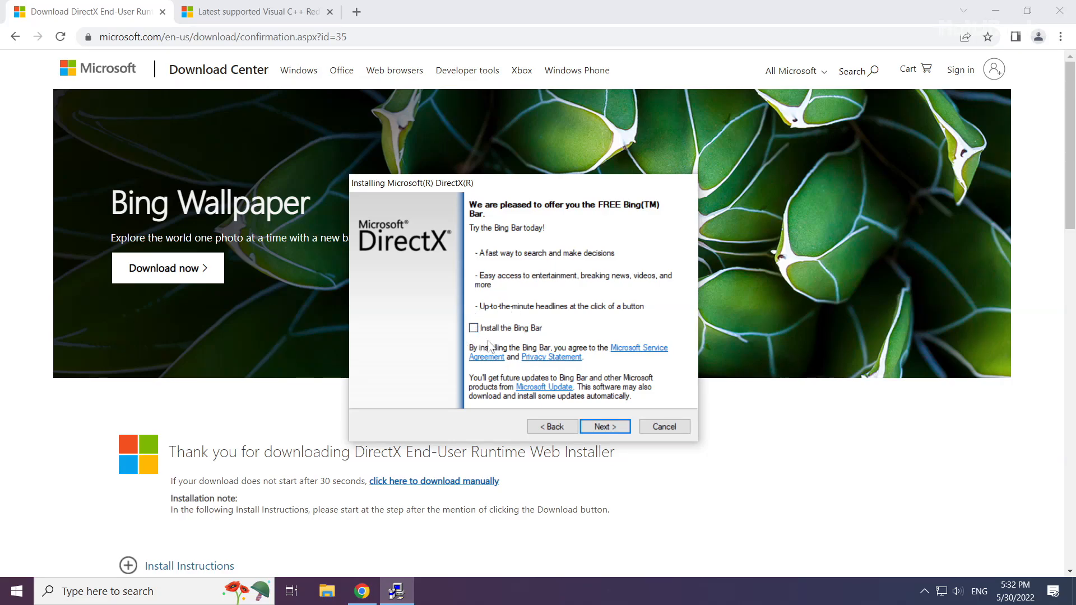
click(605, 426)
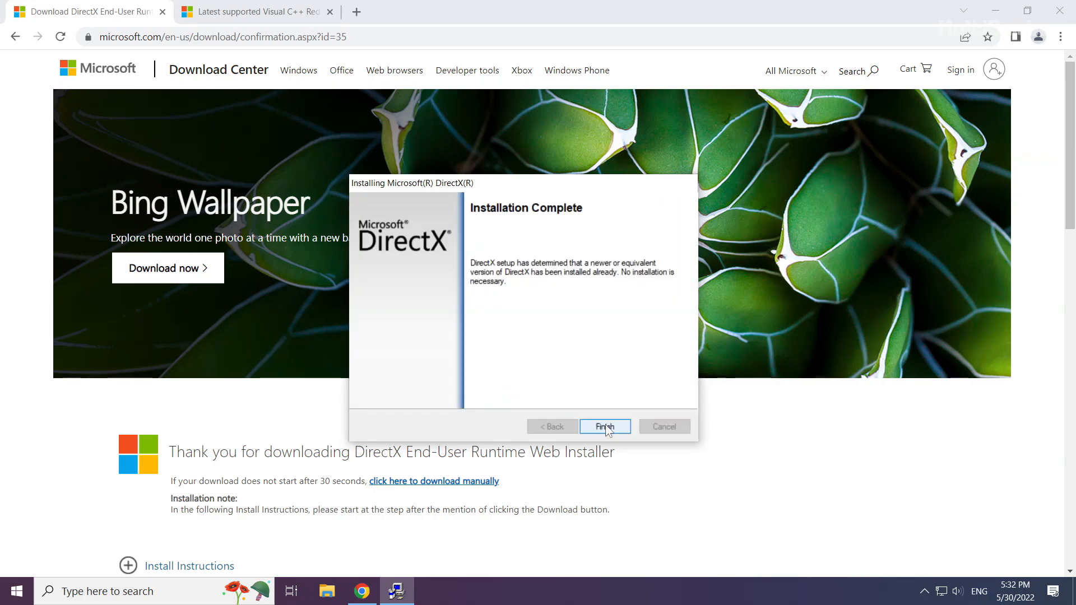
click(605, 426)
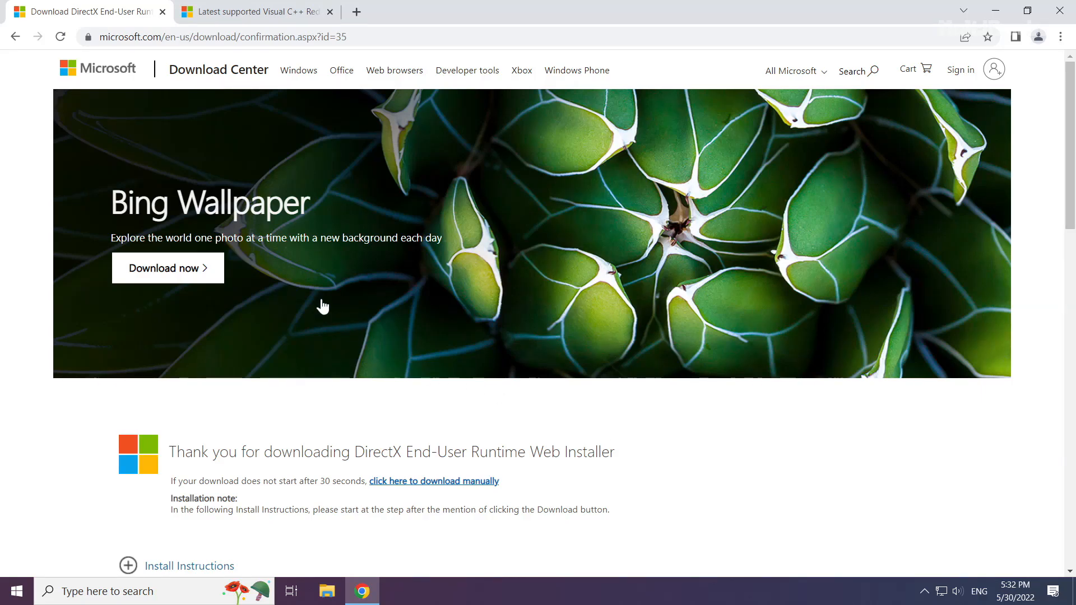
Close the DirectX tab and download the ARM64, x86 and x64 vc_redist installers.
click(252, 12)
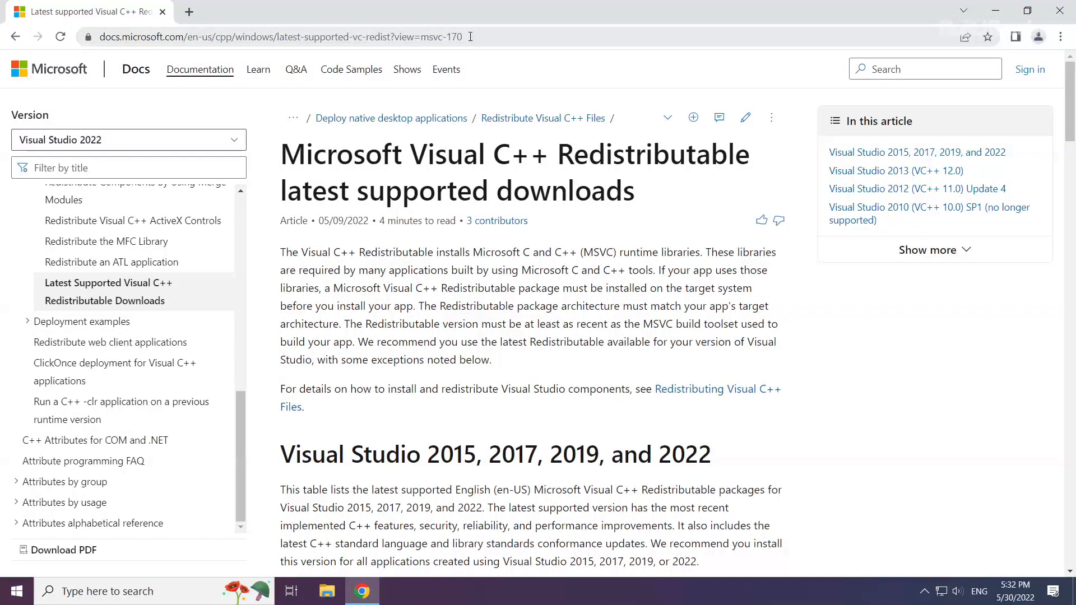
click(275, 36)
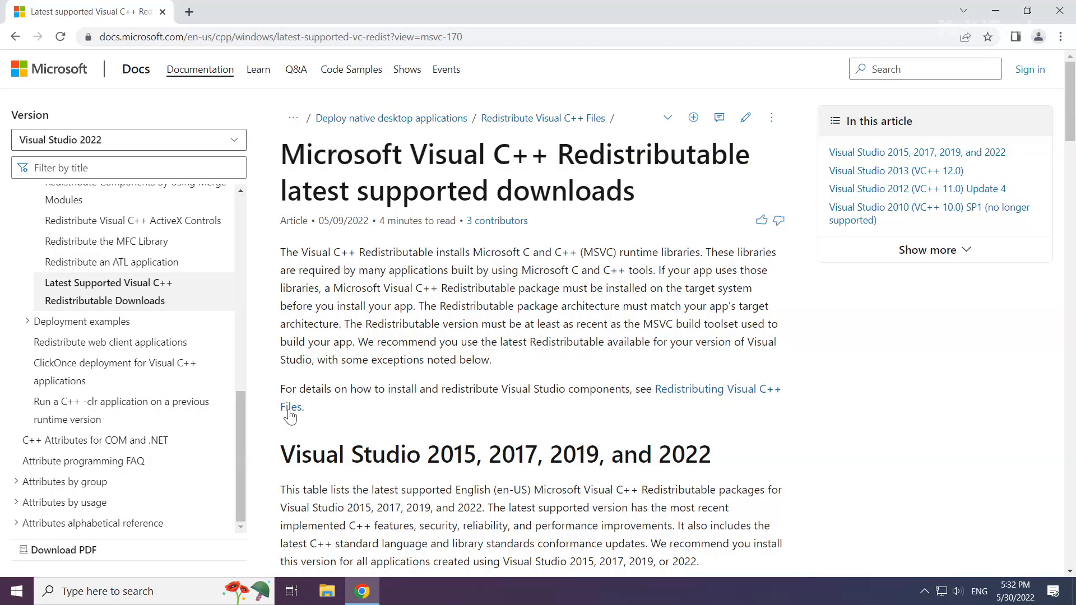
scroll(down, 3)
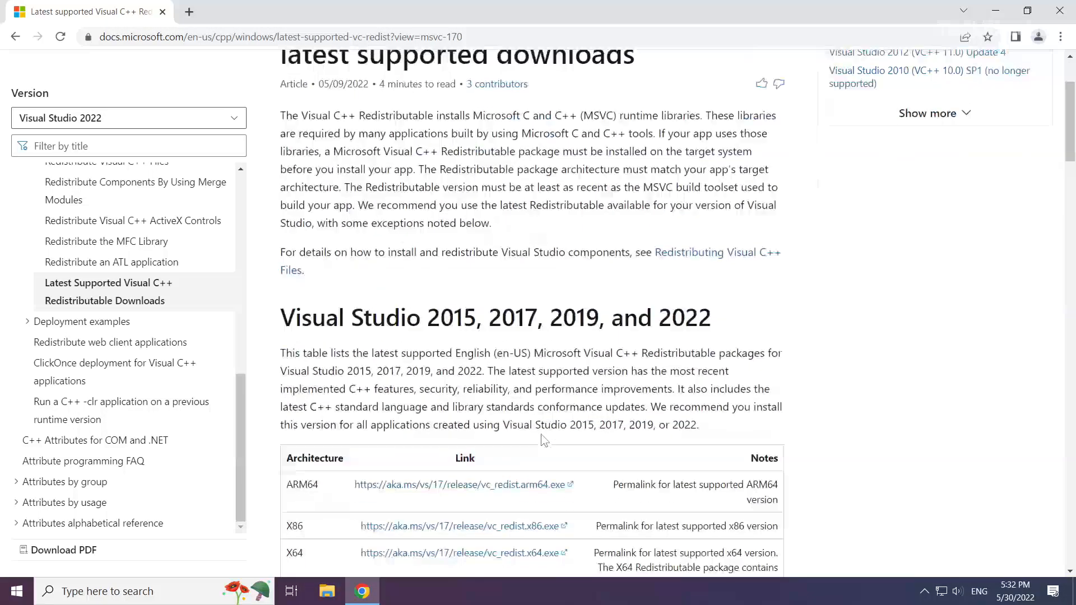
scroll(down, 3)
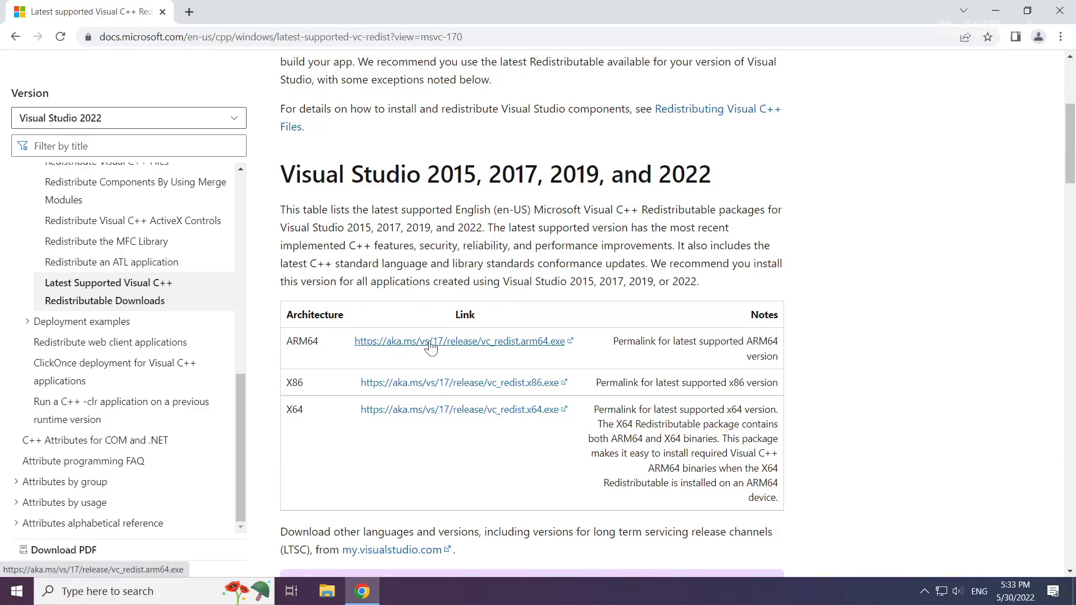
click(459, 342)
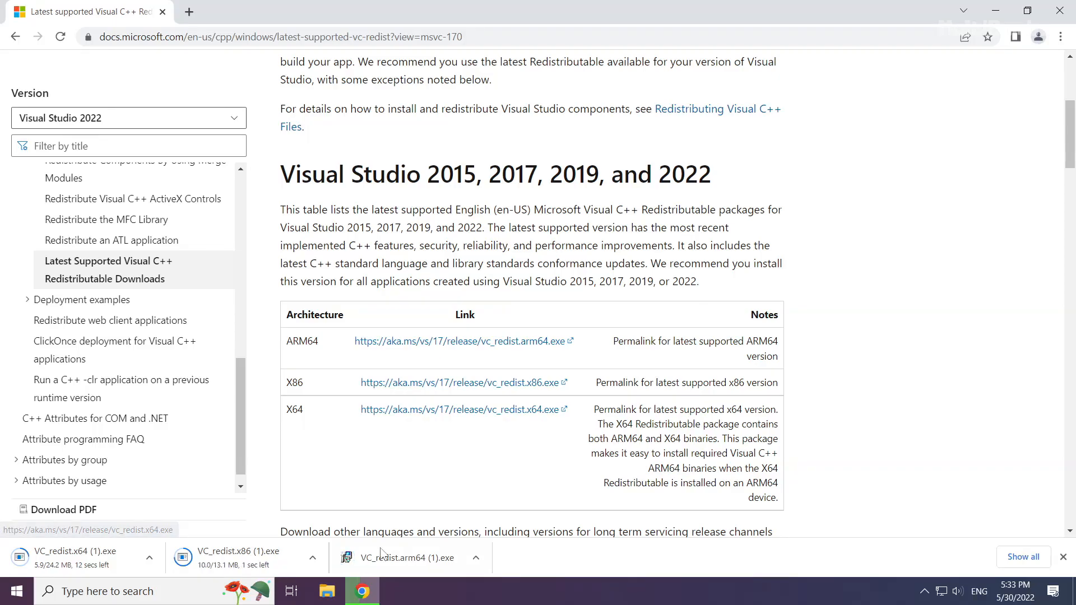
Install the ARM64 Visual C++ 2015–2022 redistributable after accepting its license terms.
click(406, 557)
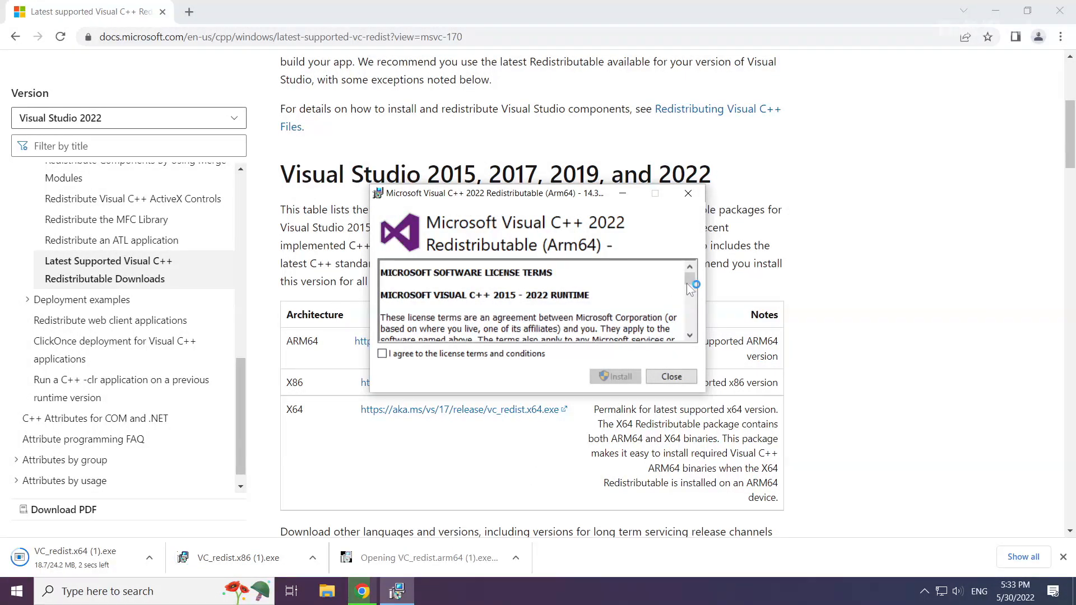
scroll(down, 3)
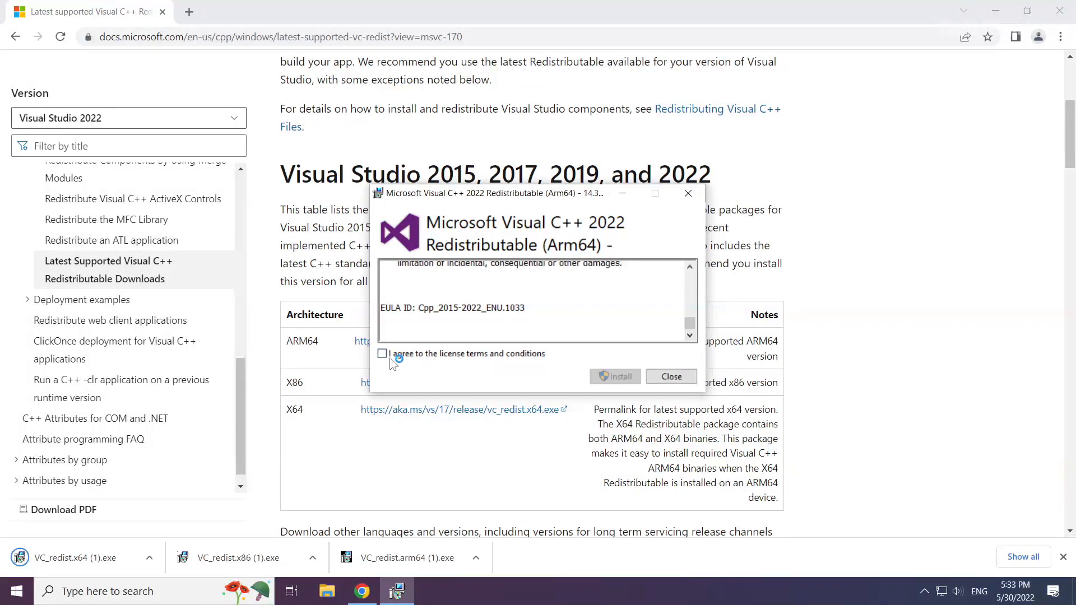
click(383, 354)
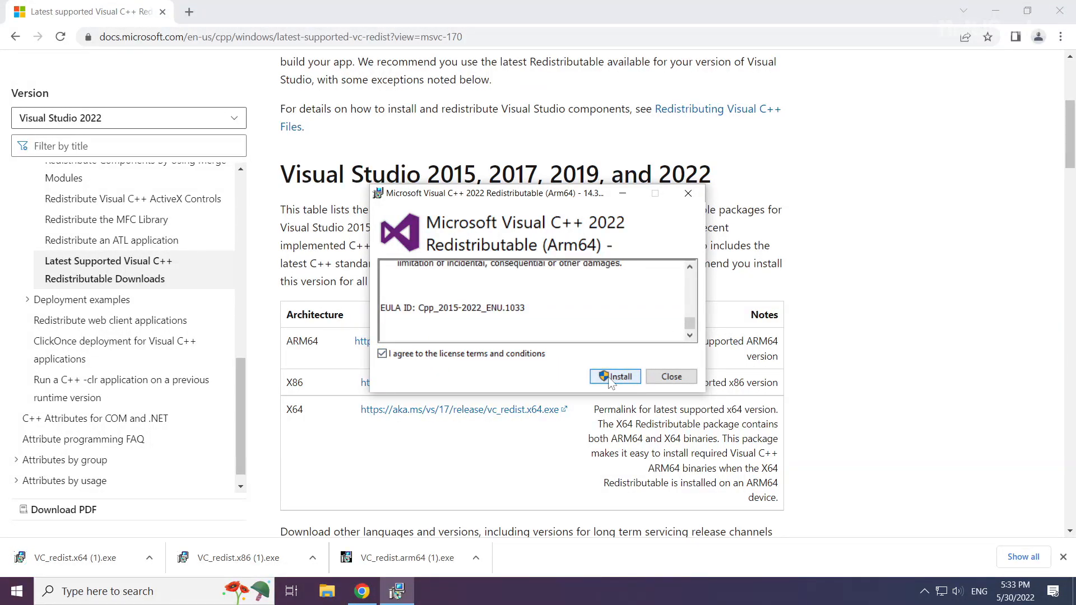
click(614, 376)
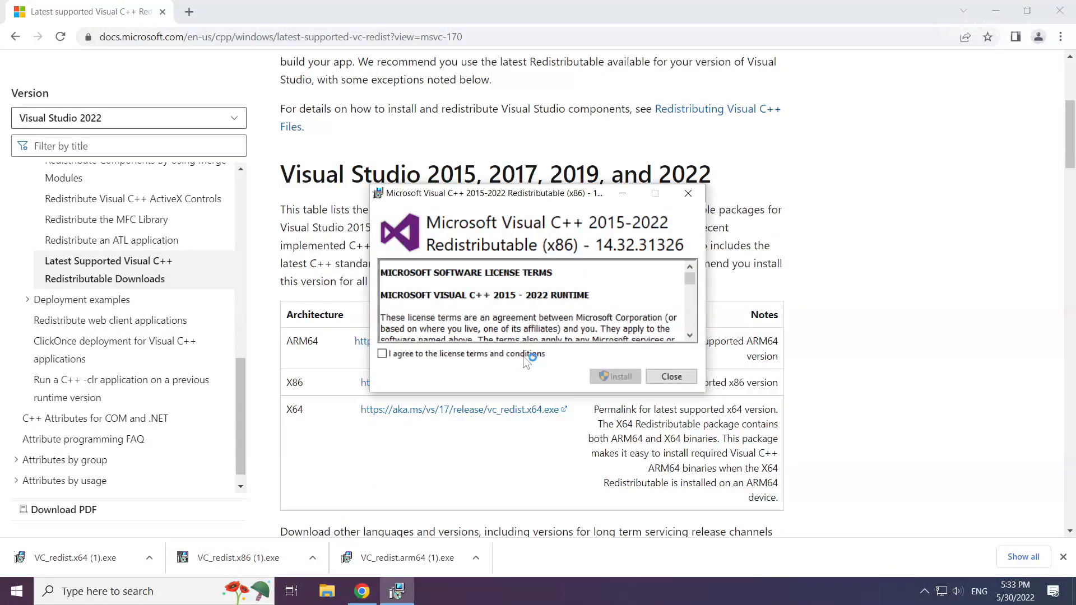
Install the x86 redistributable and dismiss its Setup Successful message.
scroll(down, 3)
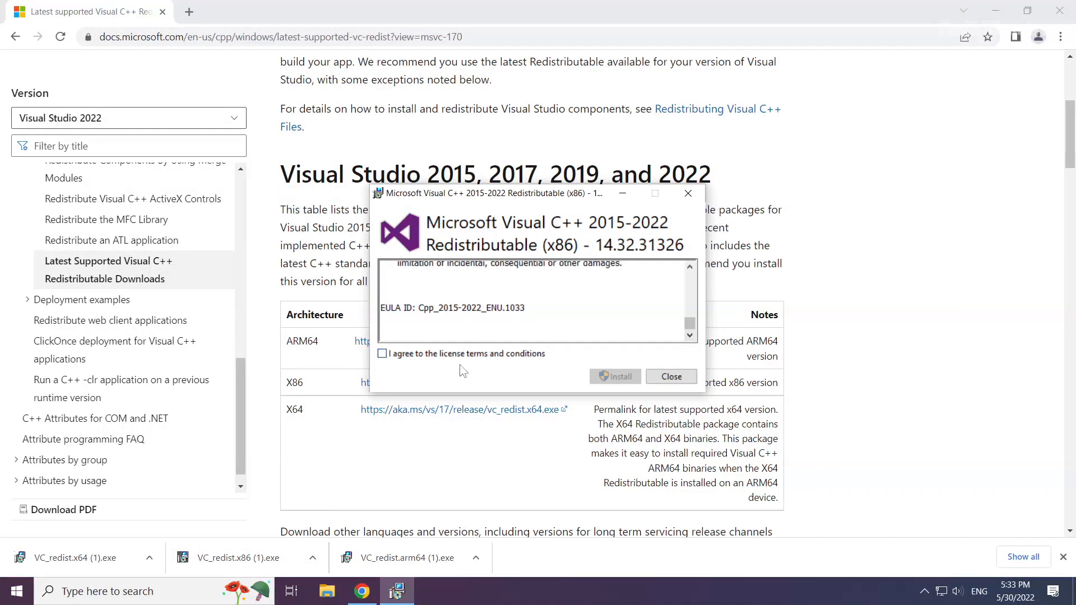
click(615, 376)
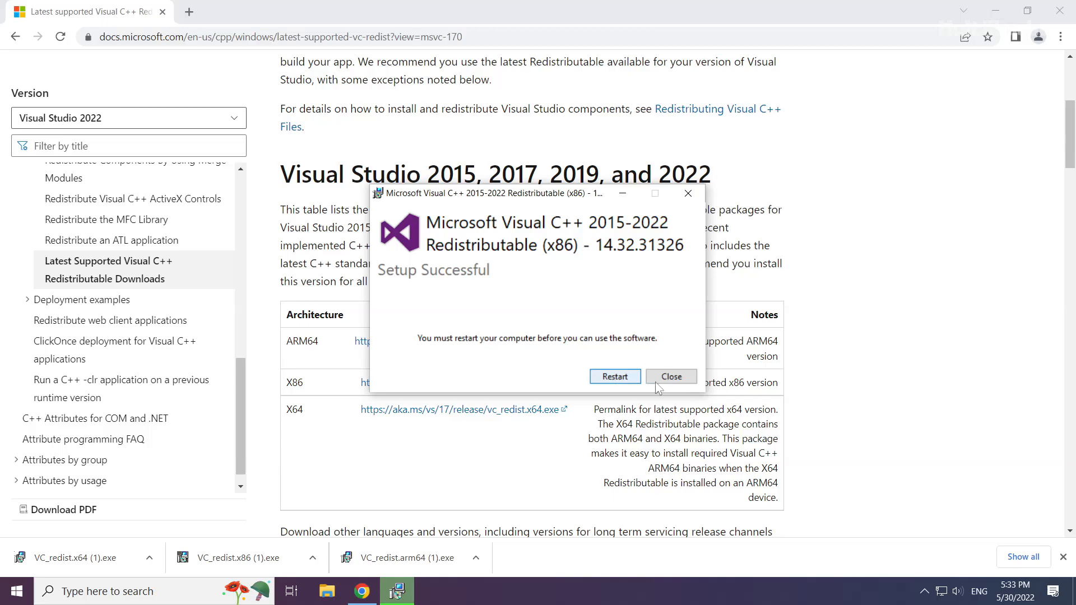
click(670, 376)
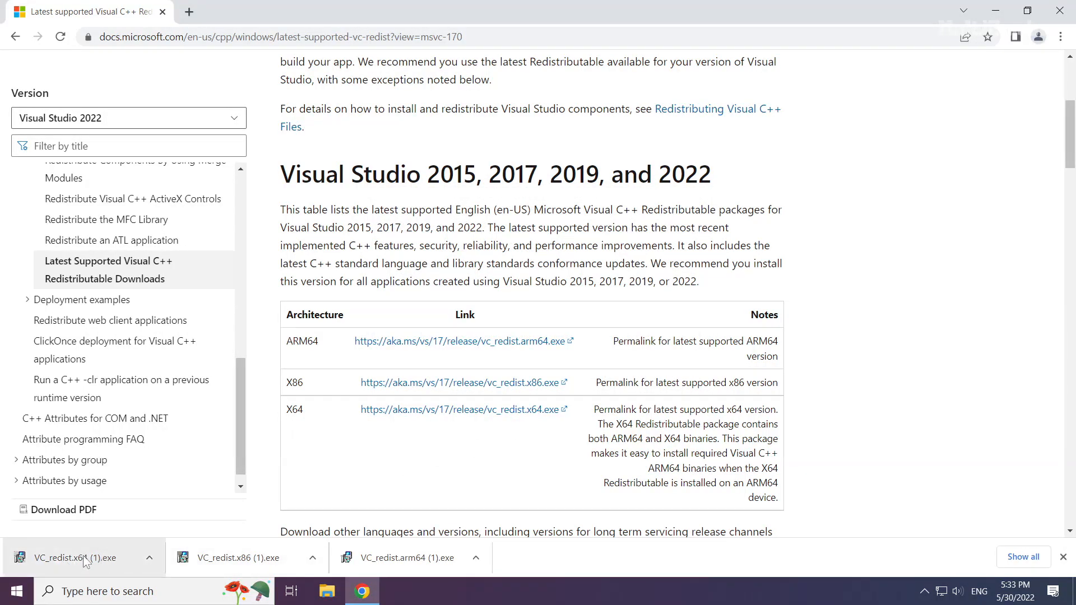
Install the x64 Visual C++ redistributable from VC_redist.x64.exe, then close Chrome.
click(68, 557)
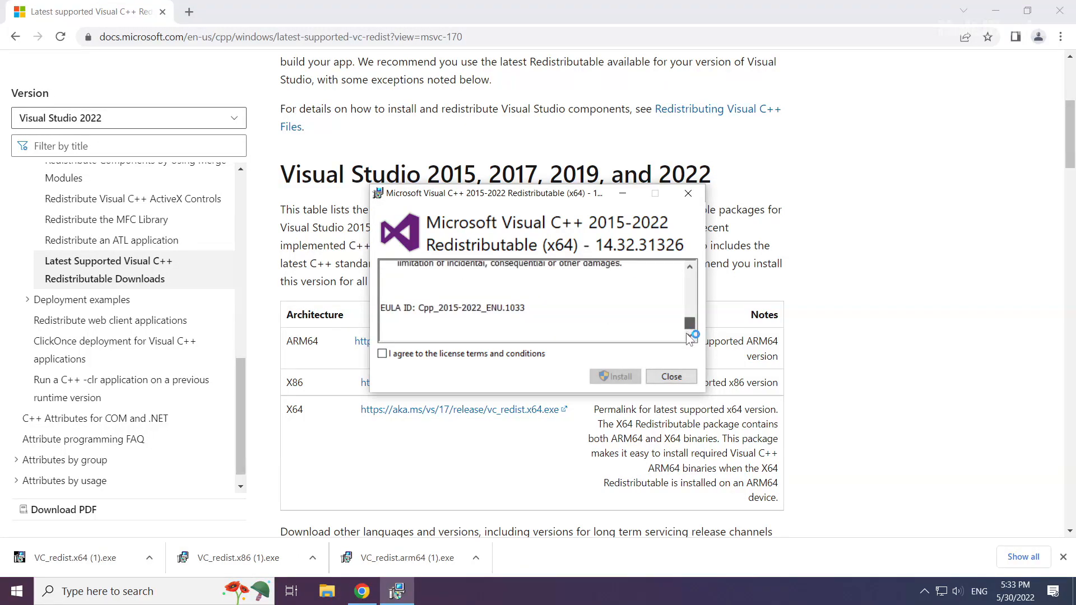
click(382, 353)
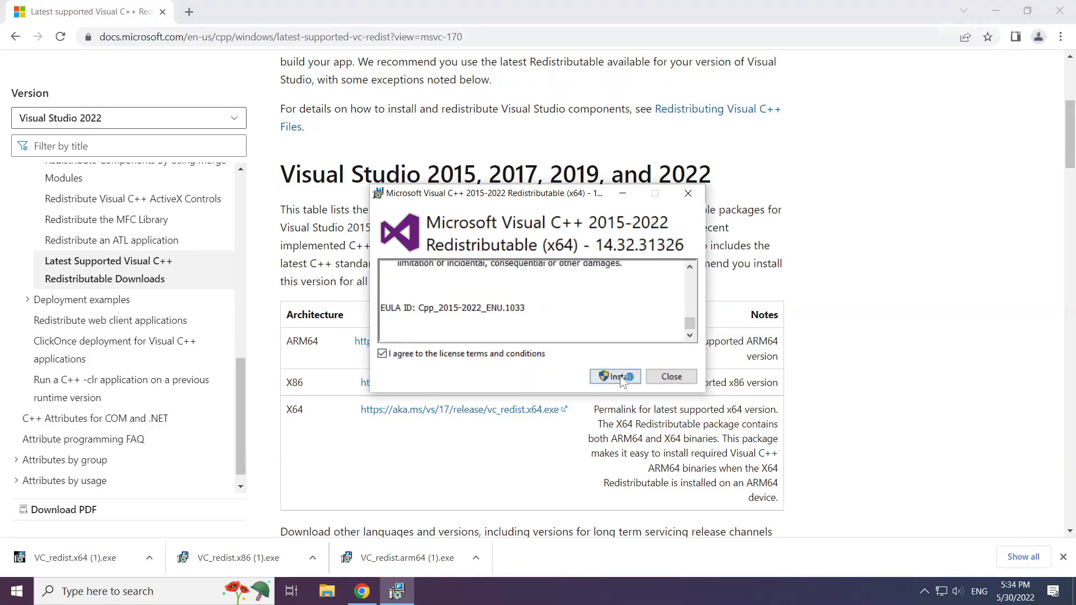
click(615, 376)
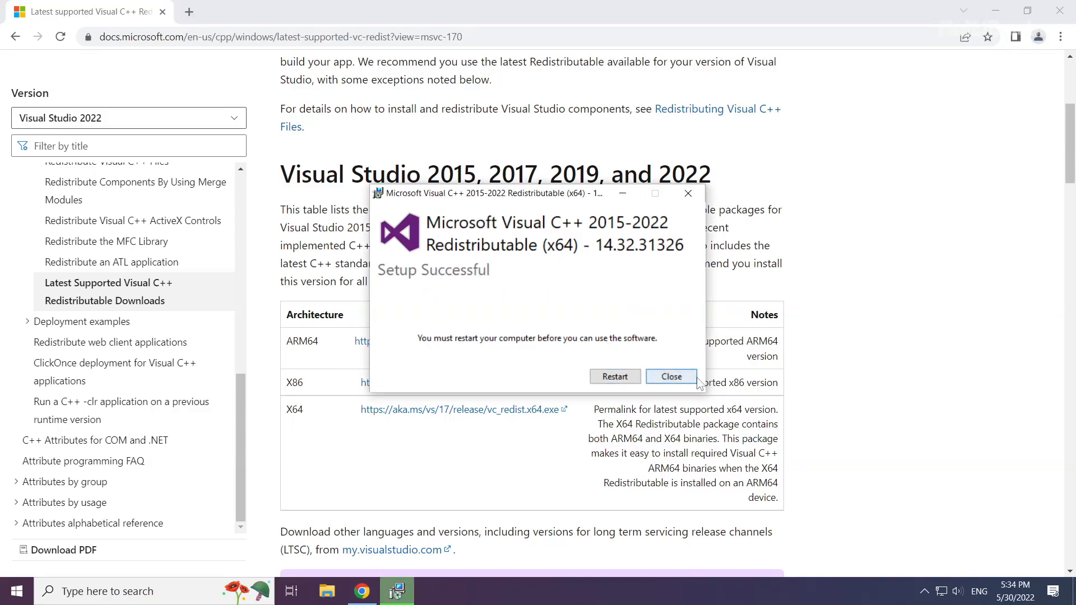
click(670, 376)
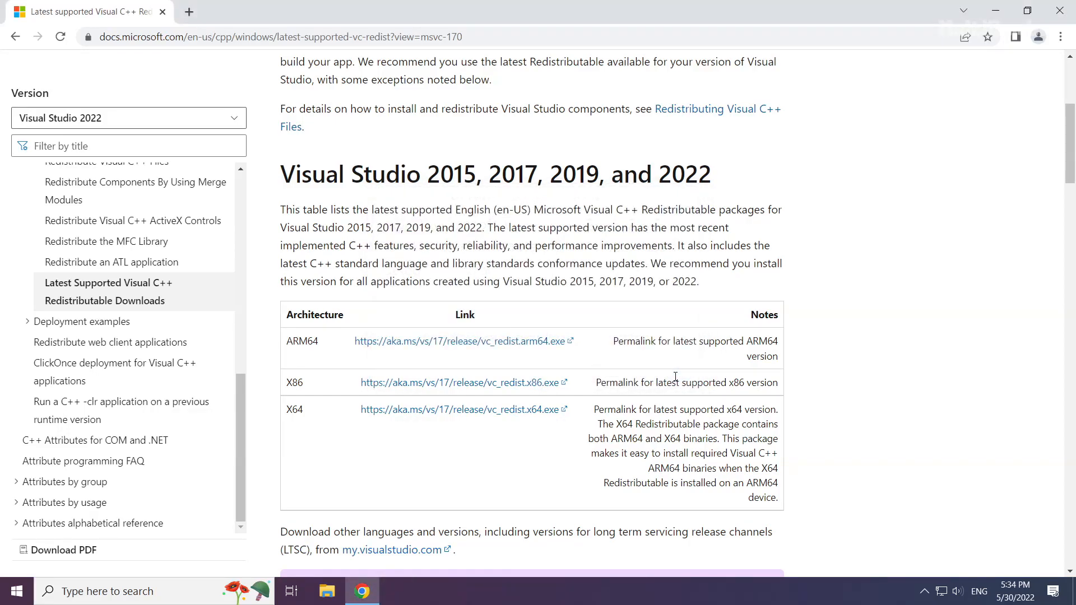
mouse_move(1057, 62)
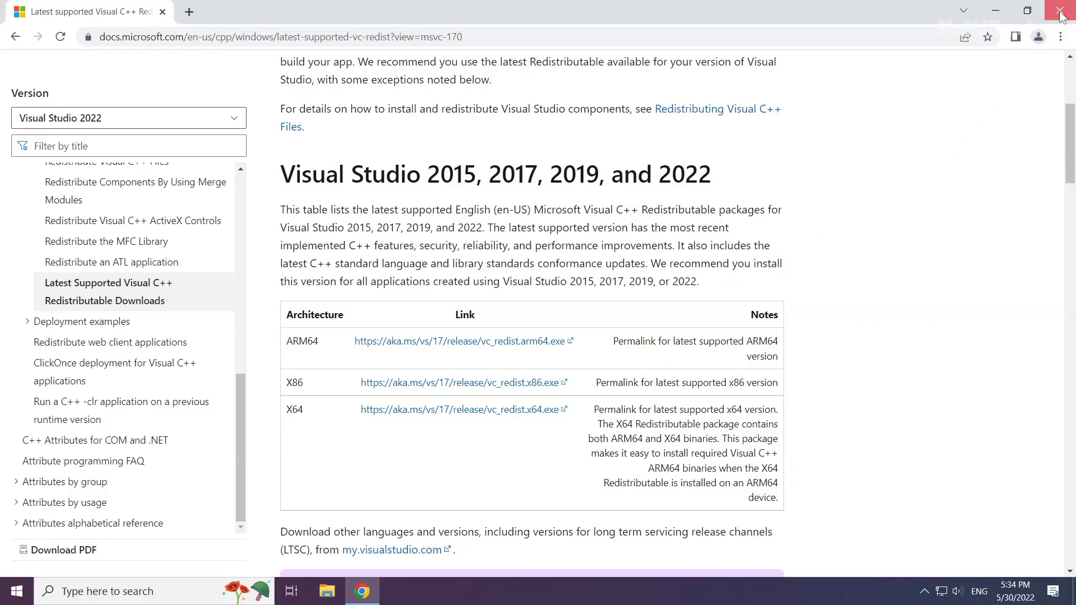
click(1060, 12)
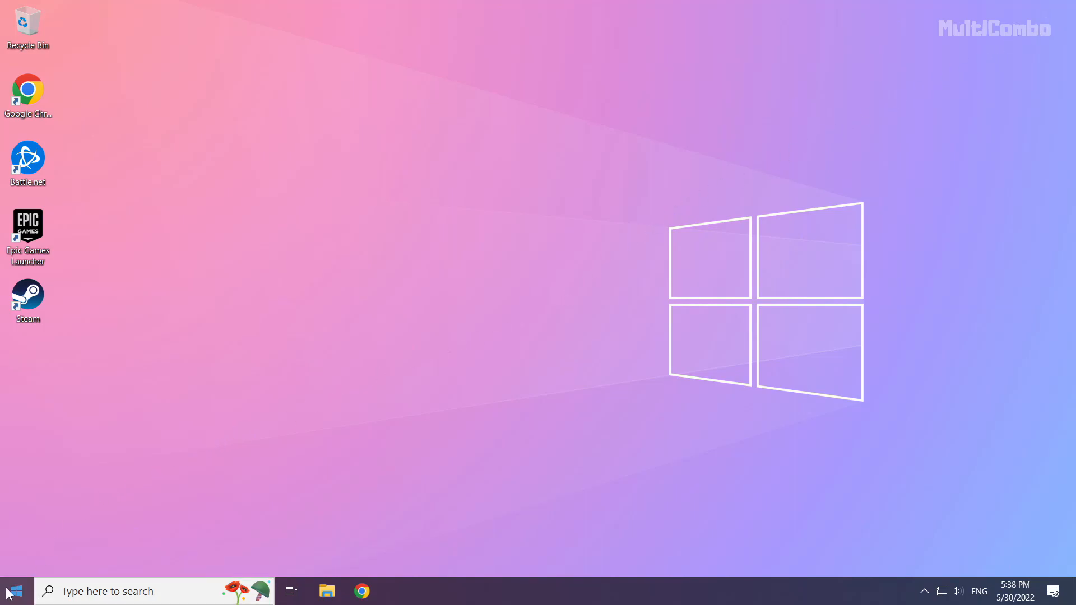
Disable Microsoft Edge, Java Update Scheduler and Cortana on Task Manager's Startup tab, then close Task Manager.
right_click(13, 591)
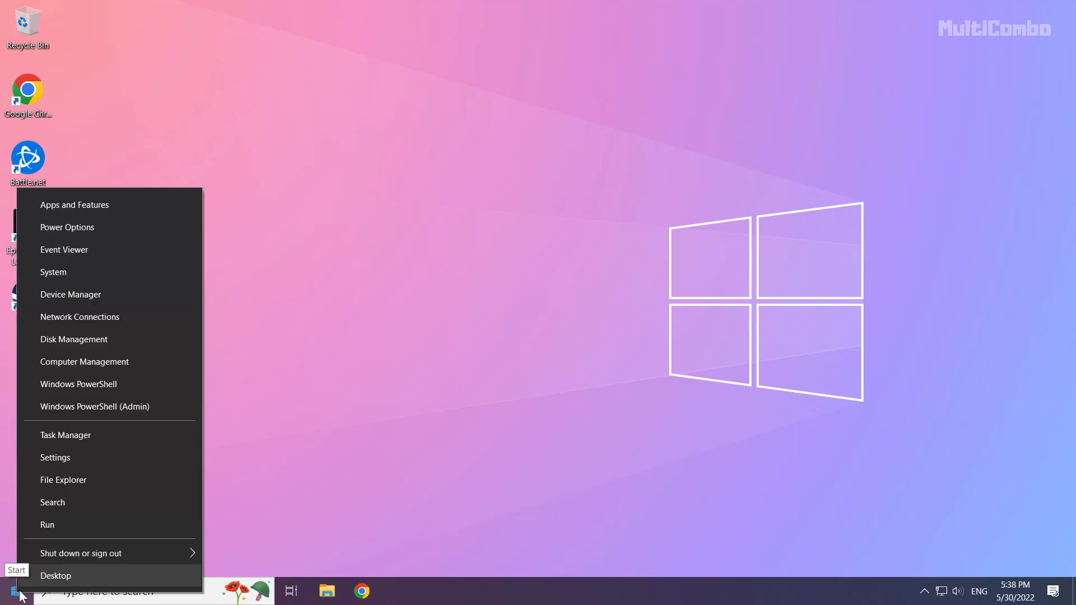
mouse_move(145, 434)
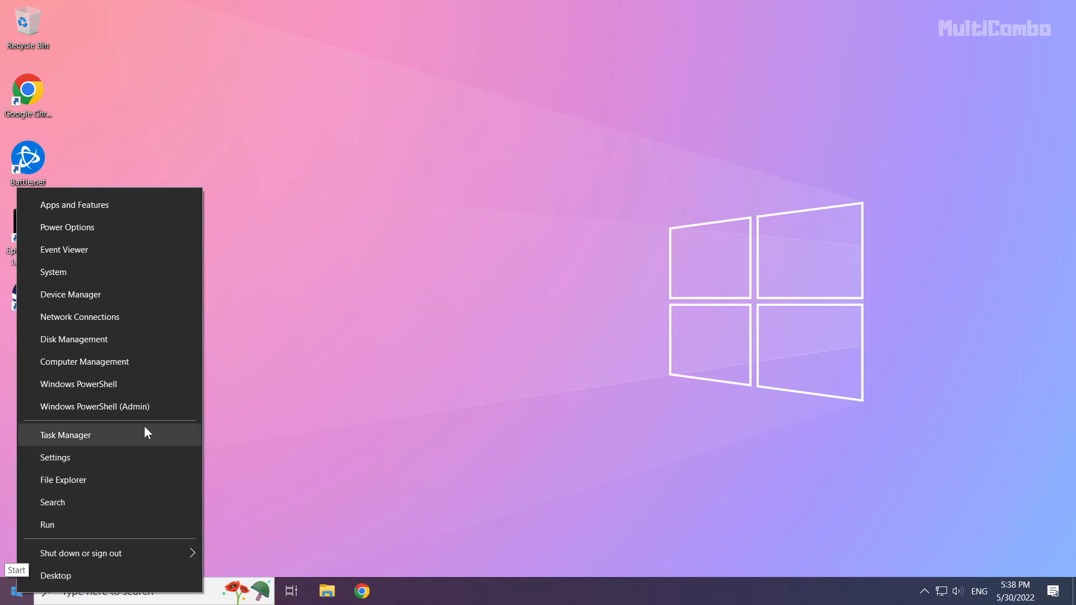
mouse_move(101, 439)
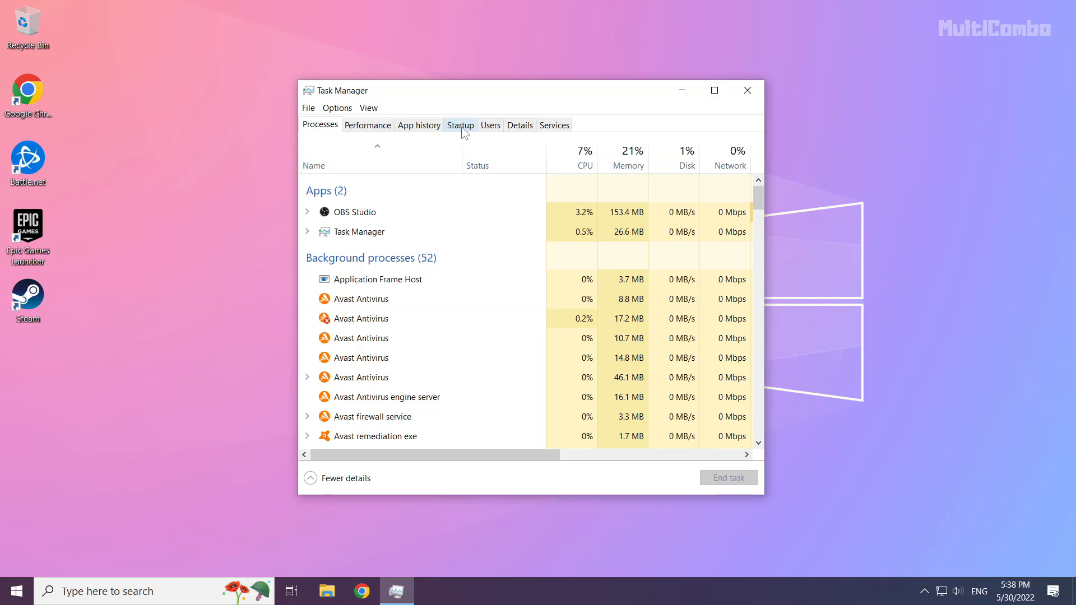
click(459, 125)
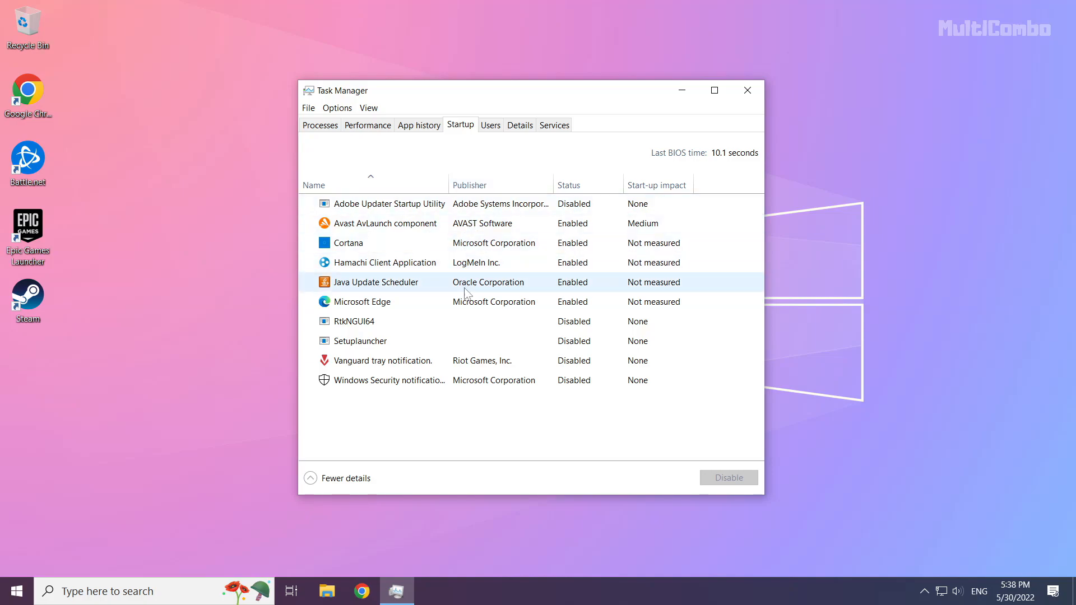
click(359, 302)
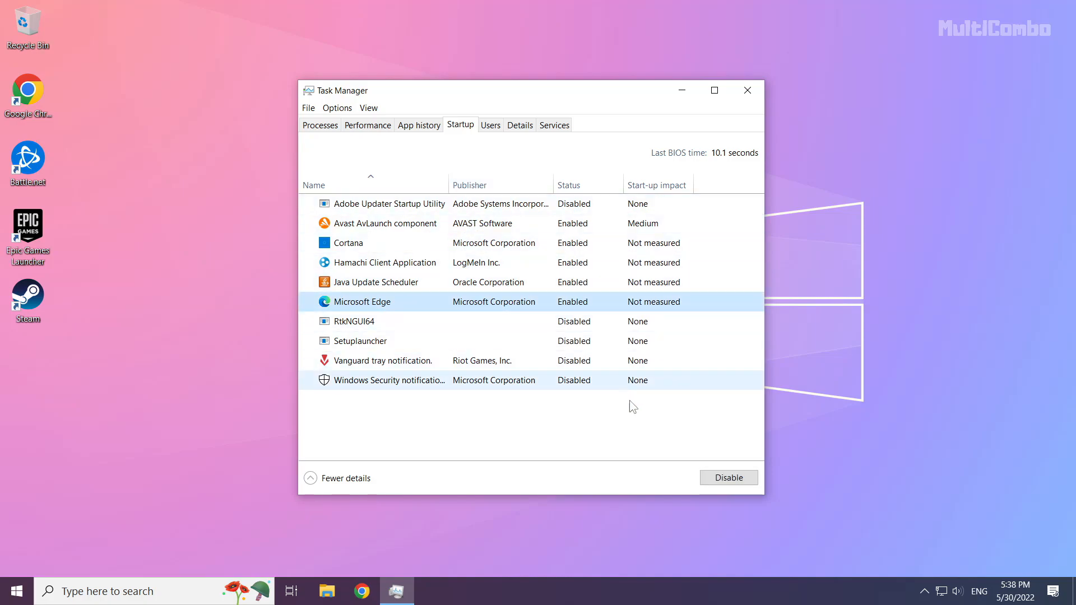
click(727, 478)
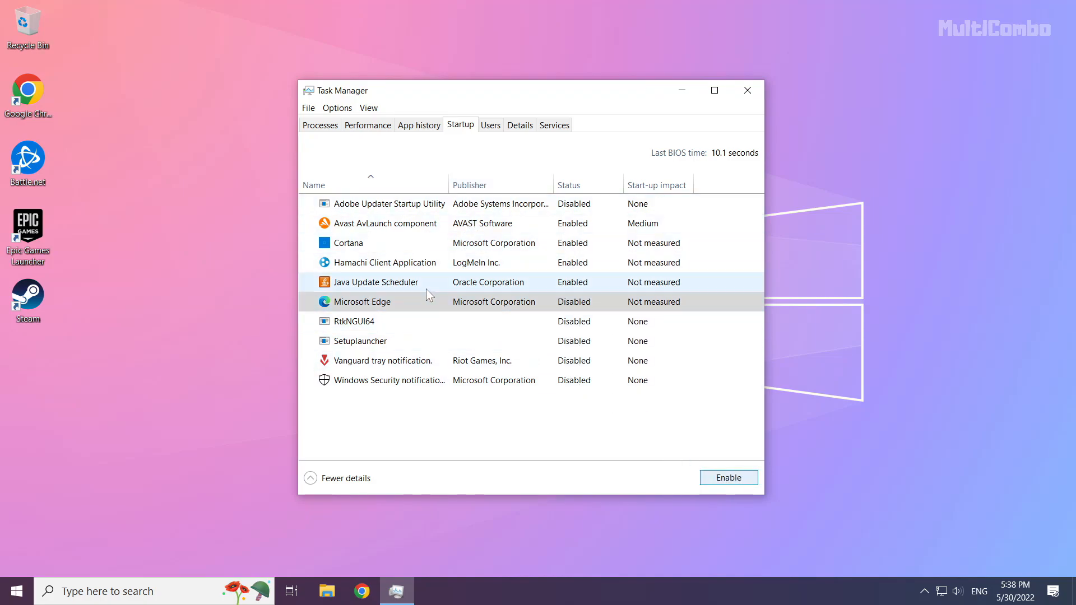
click(376, 282)
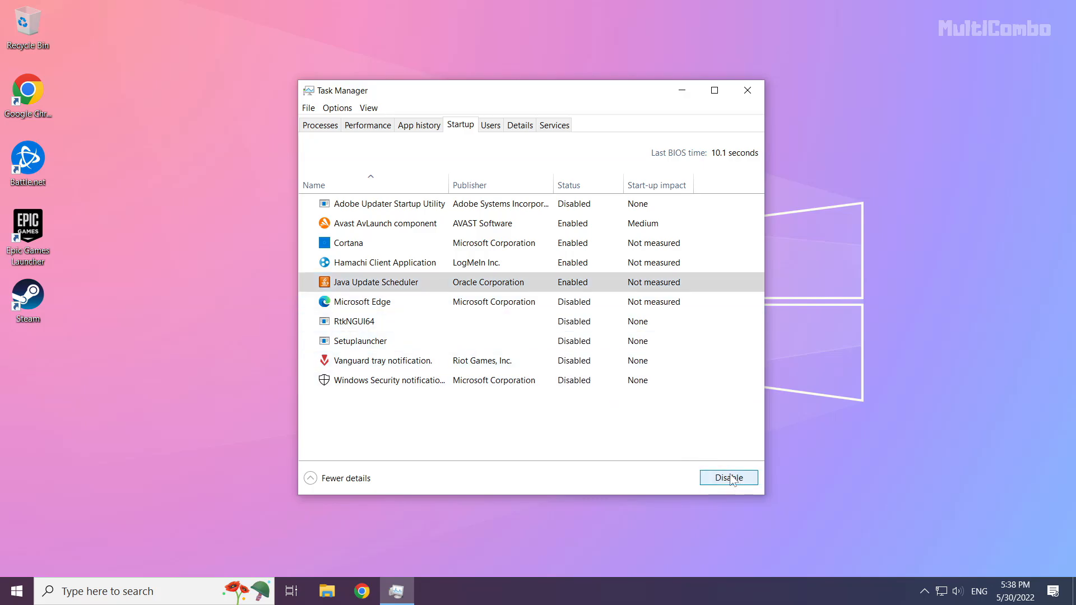
click(729, 477)
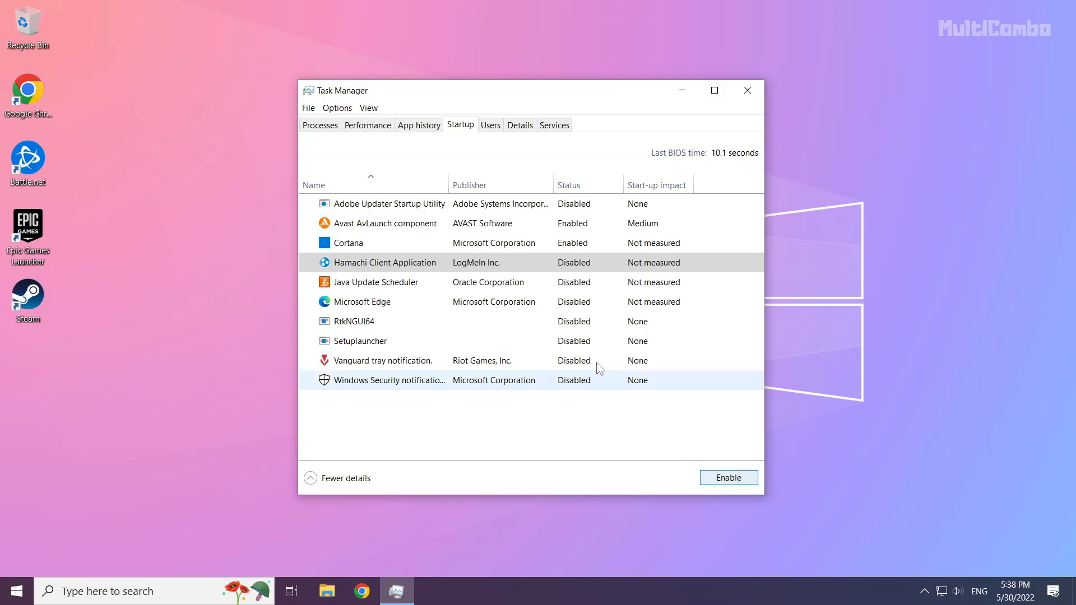
click(347, 242)
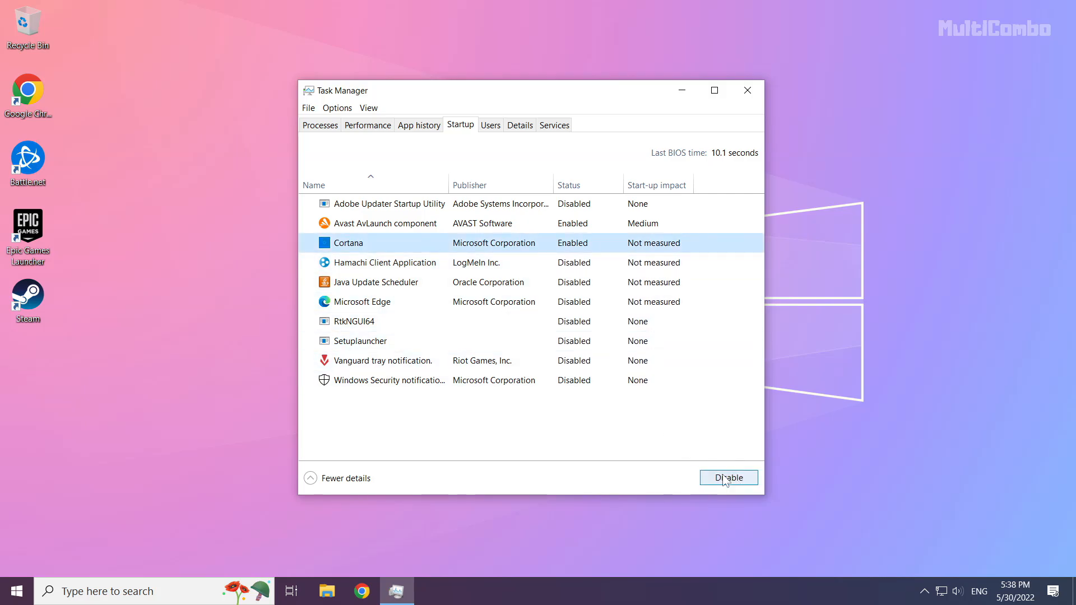
click(728, 478)
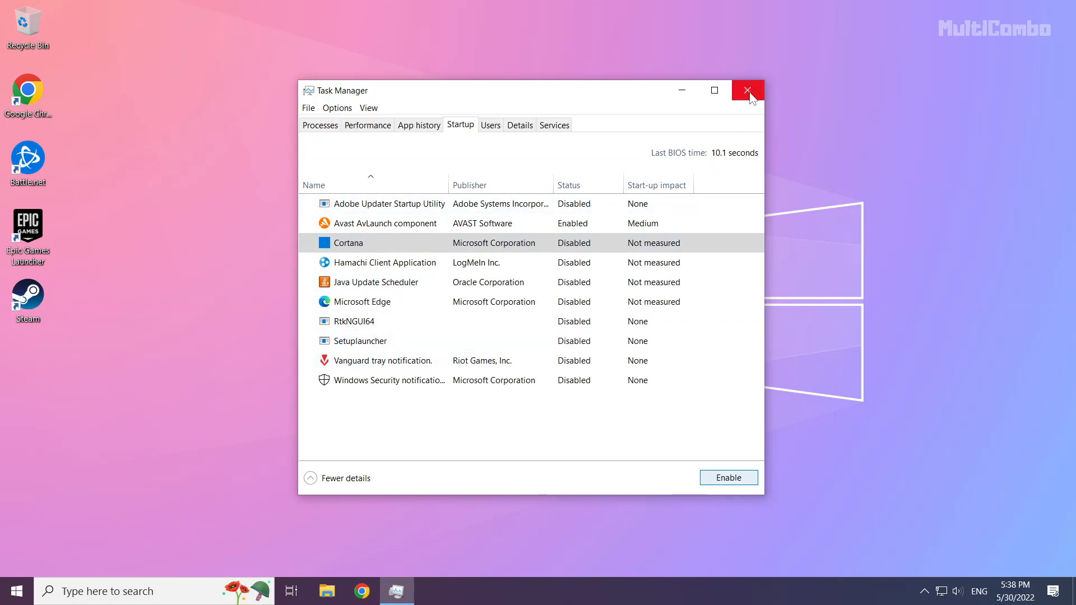
click(747, 90)
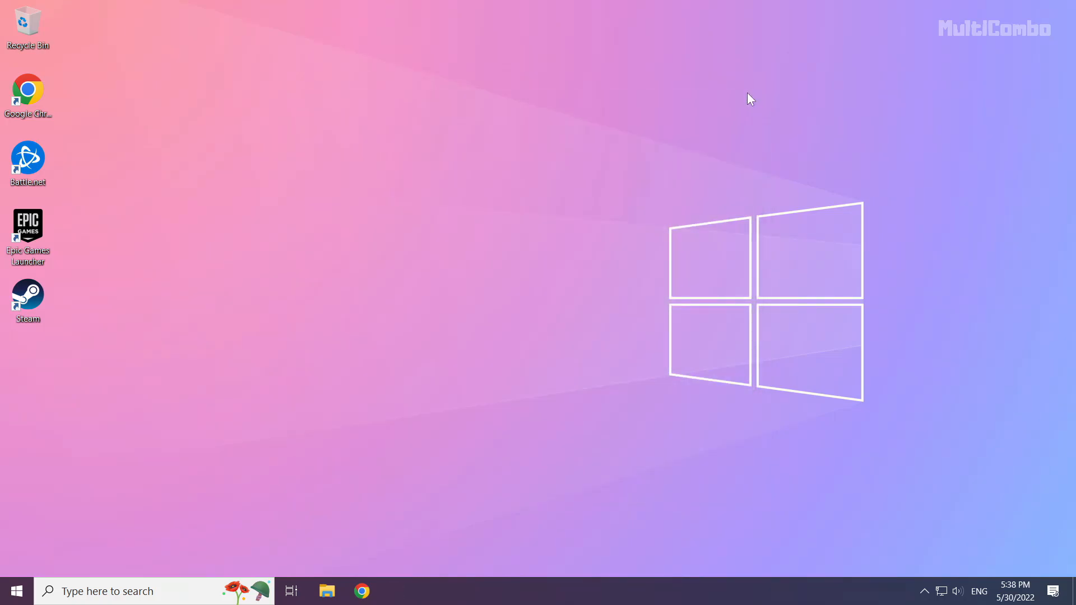
mouse_move(113, 492)
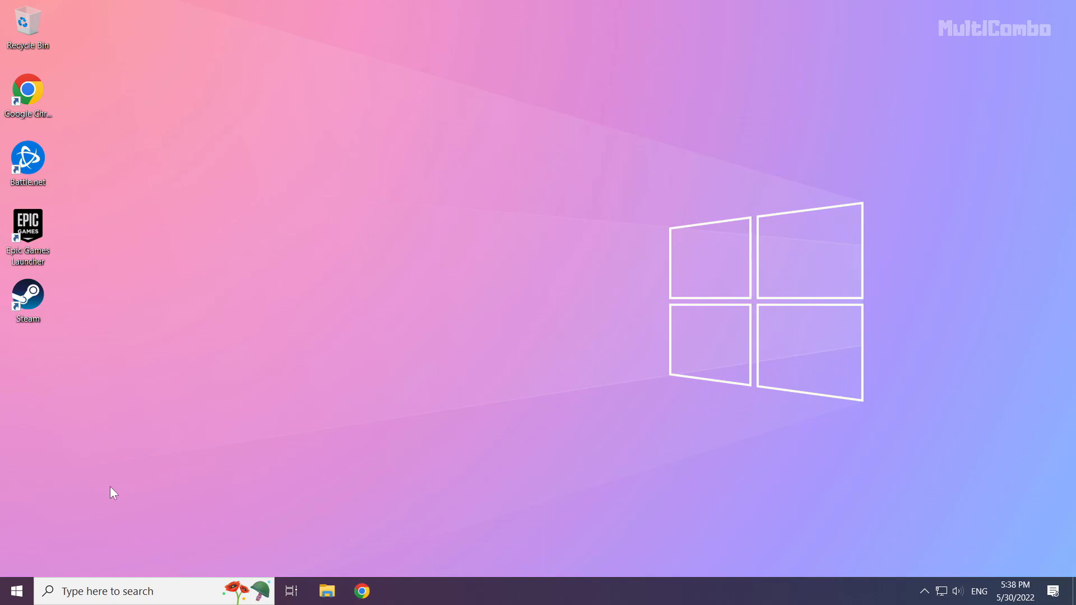
mouse_move(16, 591)
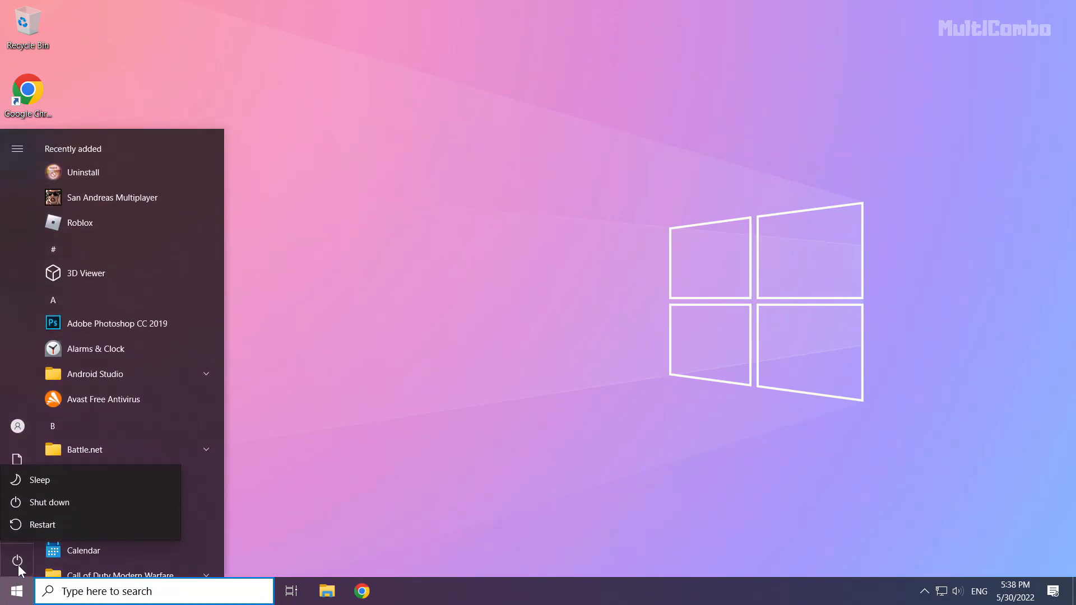
mouse_move(101, 526)
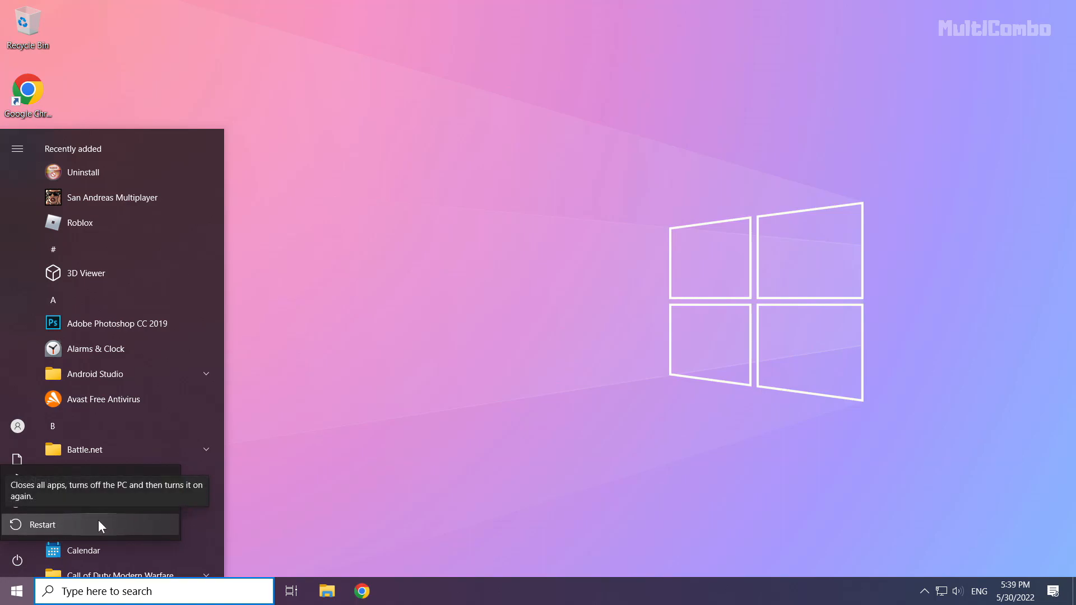